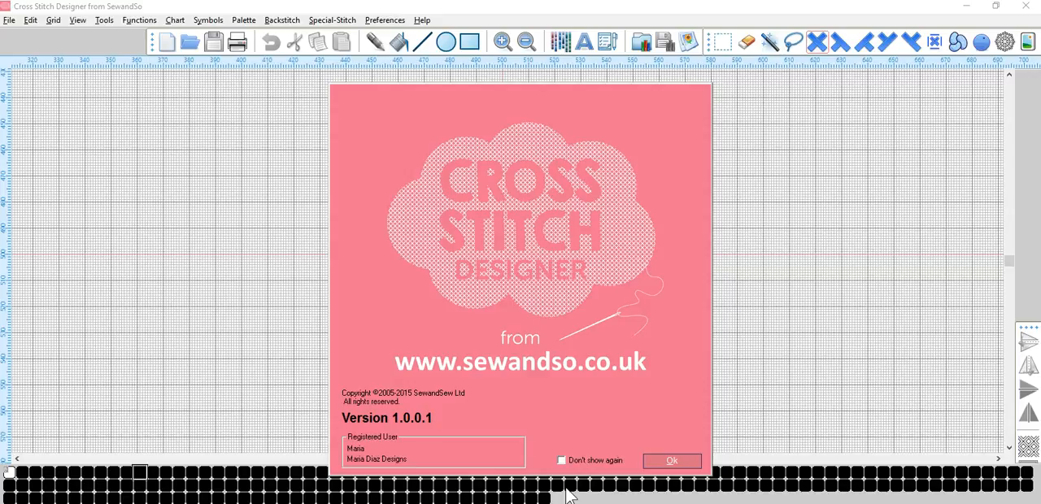
mouse_move(672, 460)
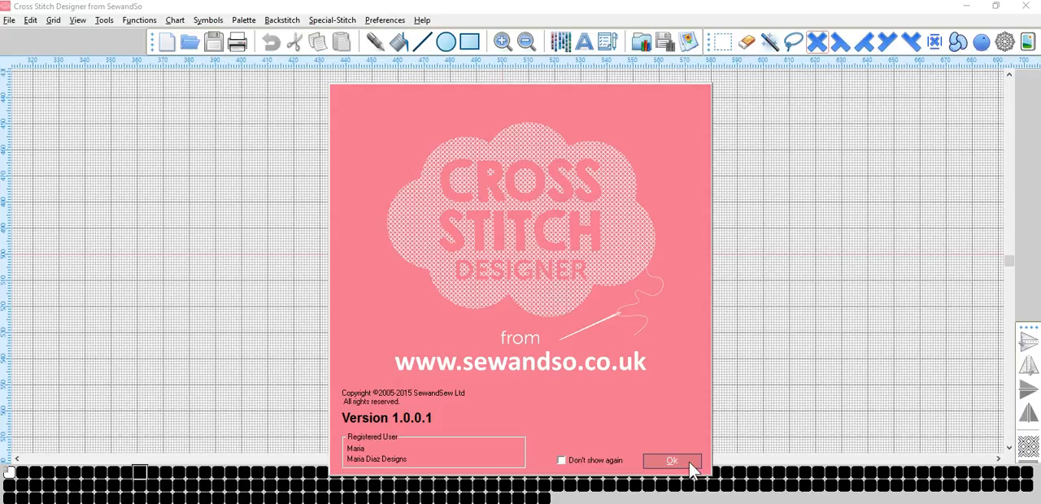
Dismiss the splash screen to reach the new chart Template Type settings.
click(670, 462)
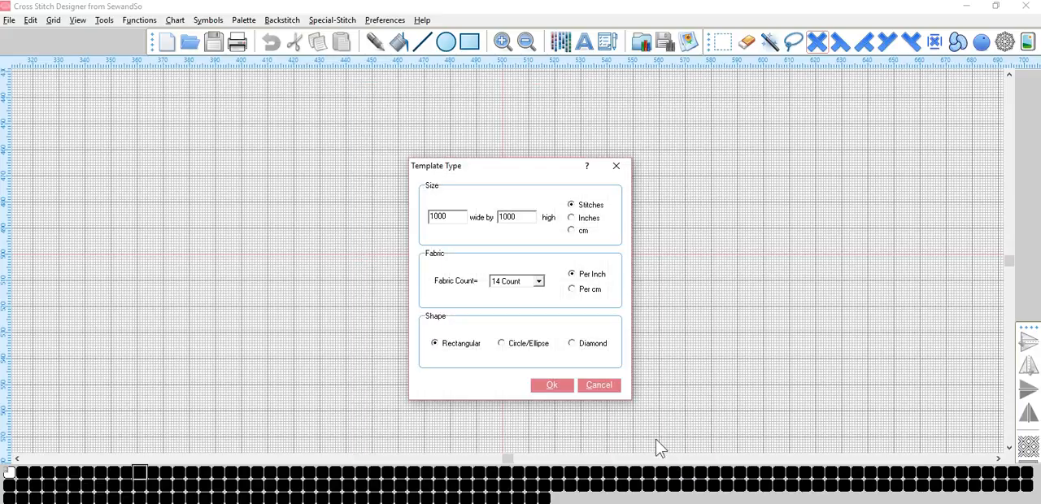
mouse_move(524, 295)
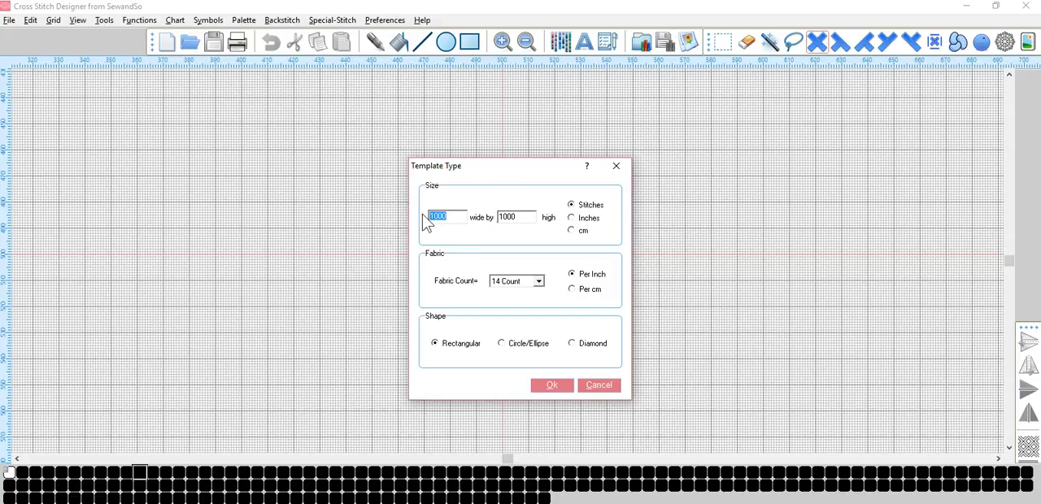
Create a rectangular chart 100 stitches wide by 100 high on 14-count fabric.
text(1)
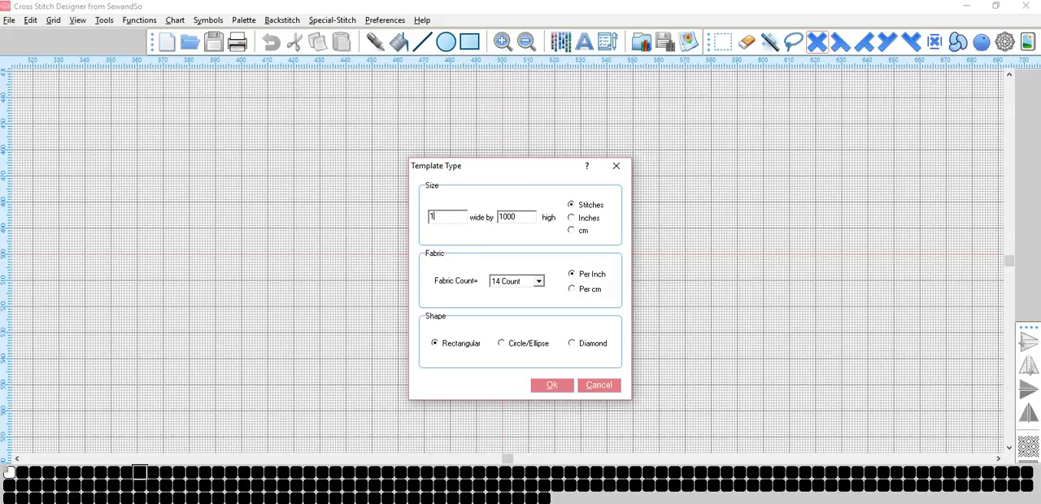
text(00)
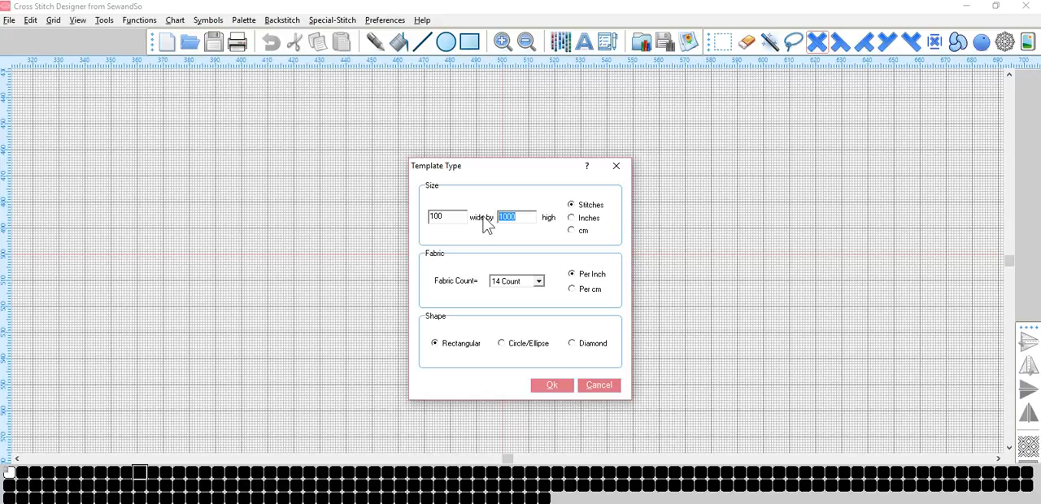
text(100)
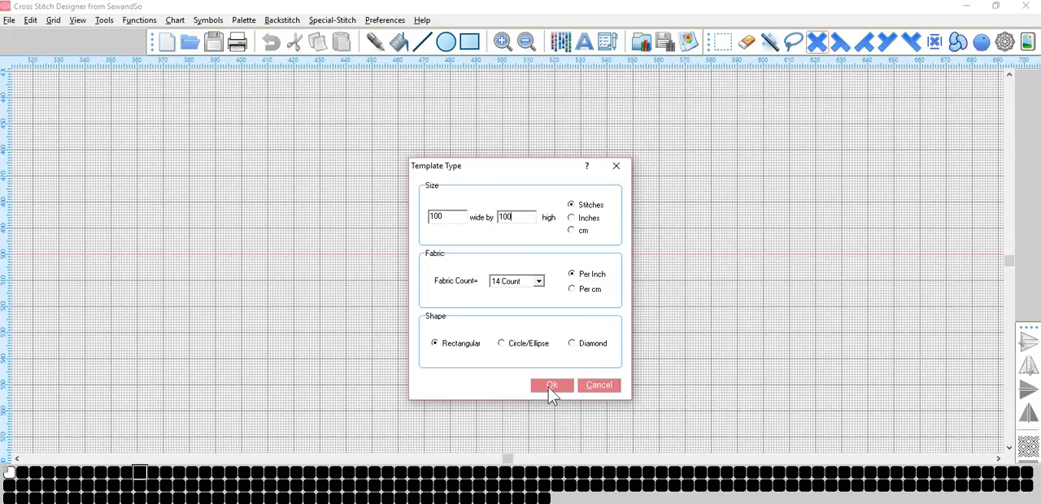
click(551, 384)
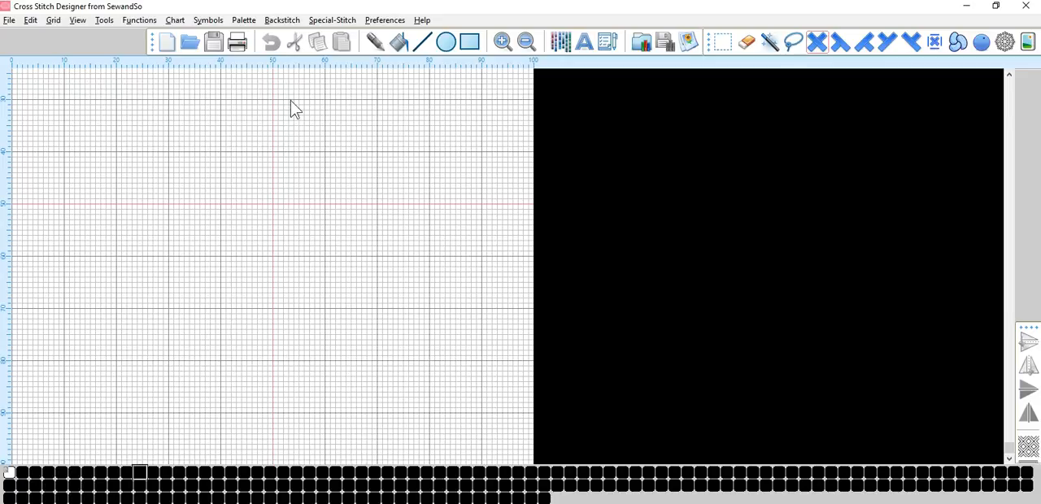
Reset the chart's colour palette to the default via the Palette menu.
click(244, 20)
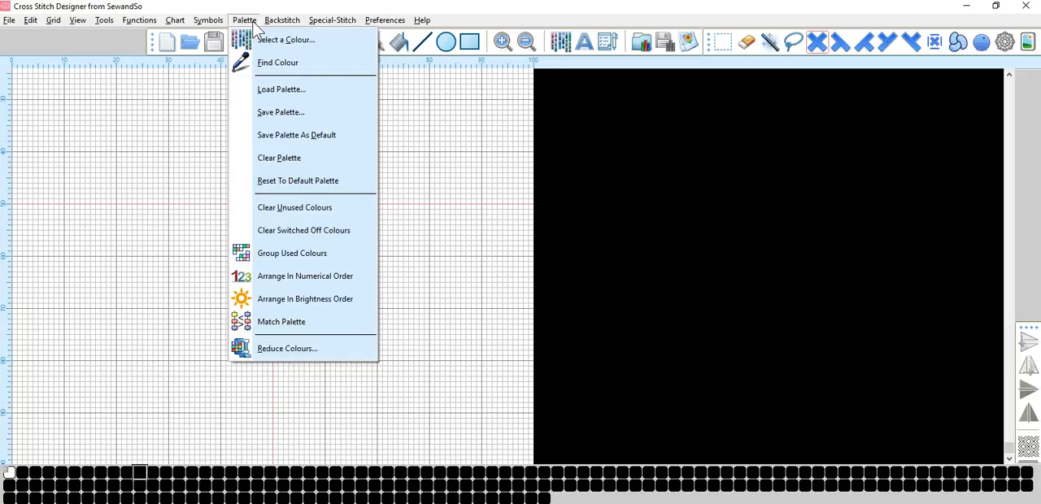
mouse_move(317, 180)
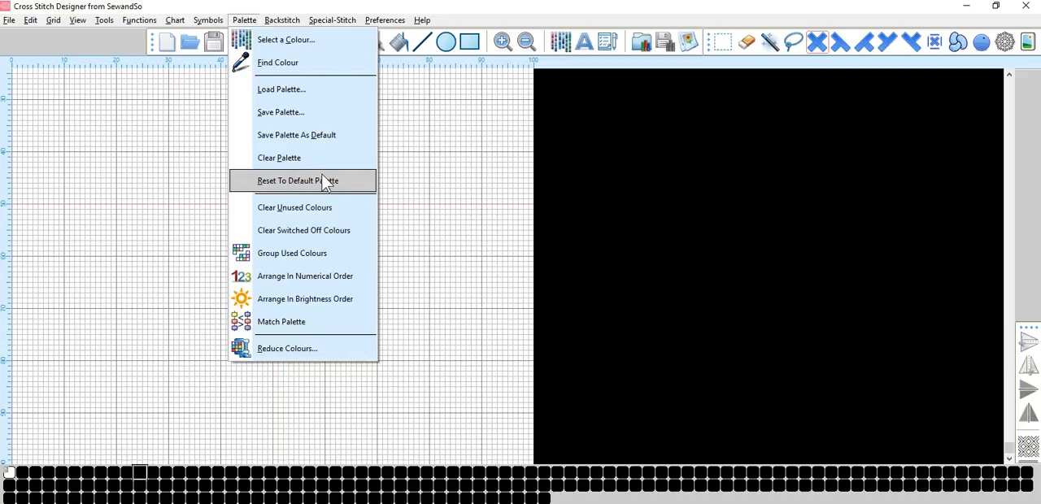
click(298, 180)
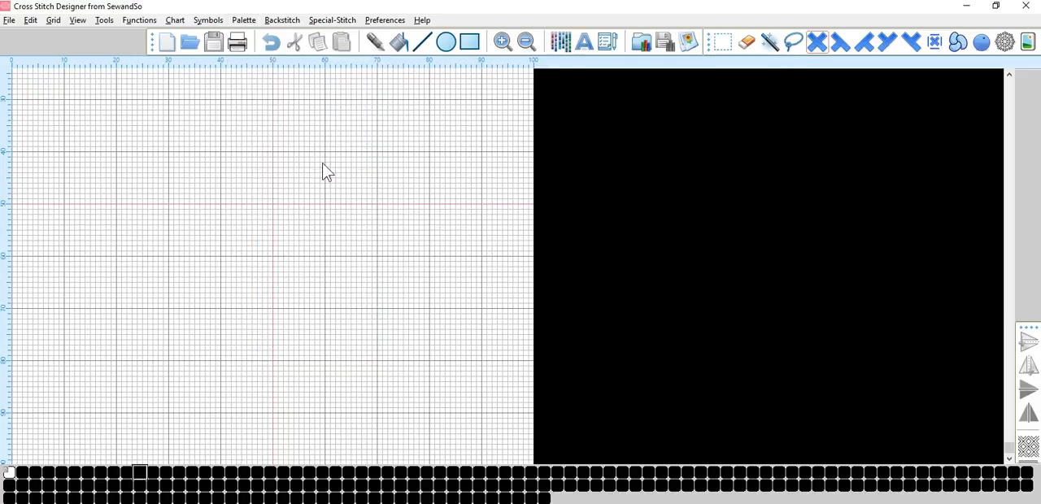
mouse_move(301, 456)
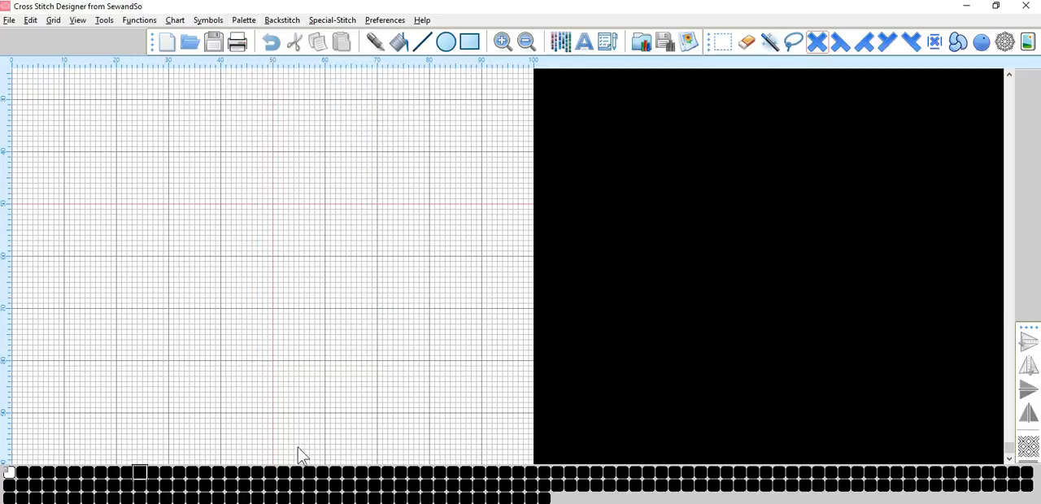
mouse_move(294, 478)
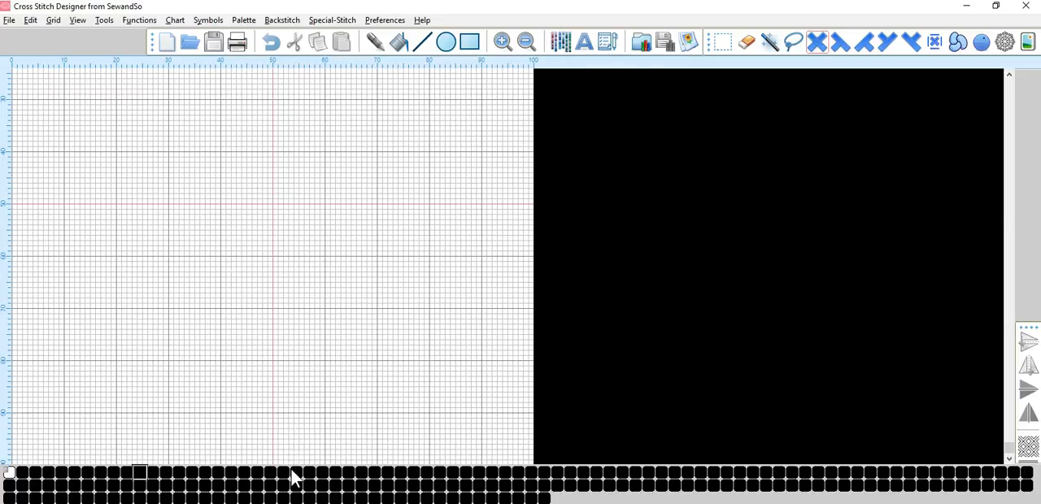
mouse_move(250, 477)
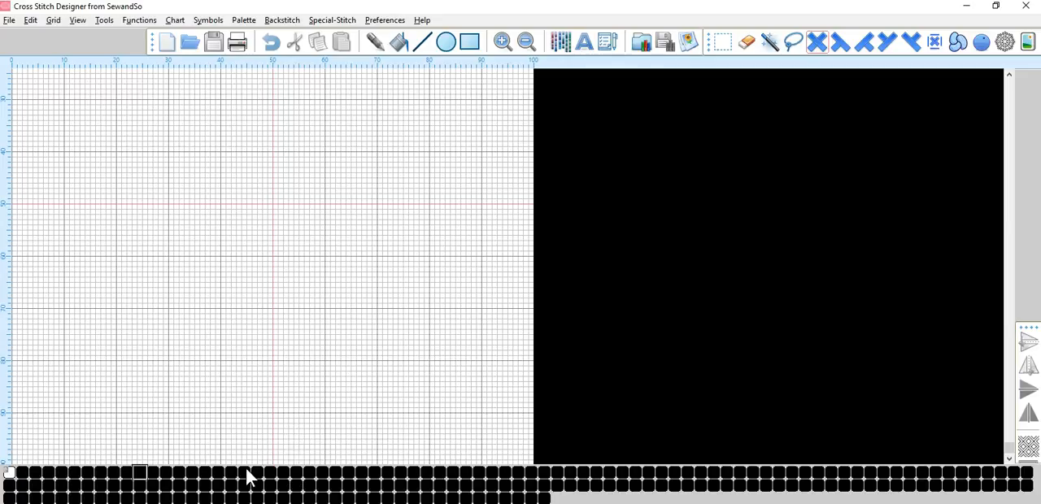
mouse_move(148, 485)
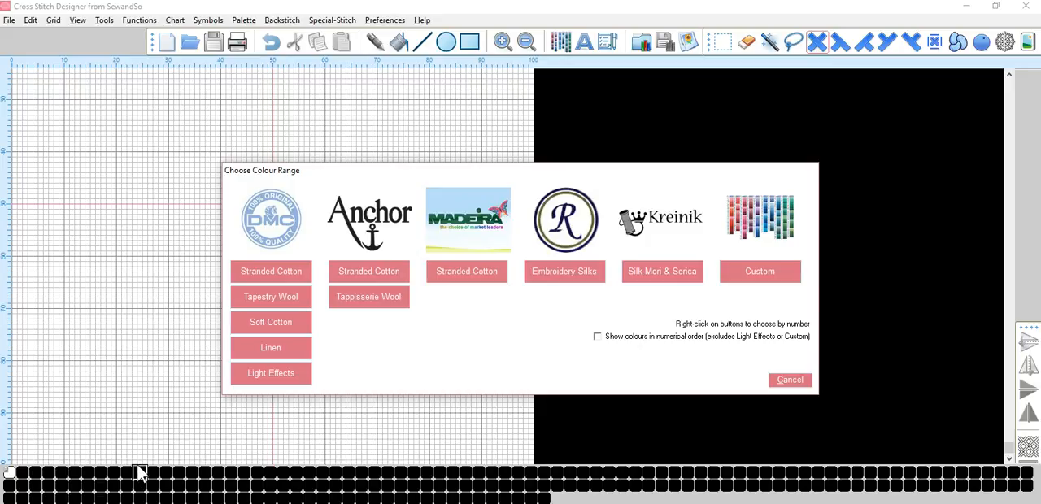
mouse_move(680, 197)
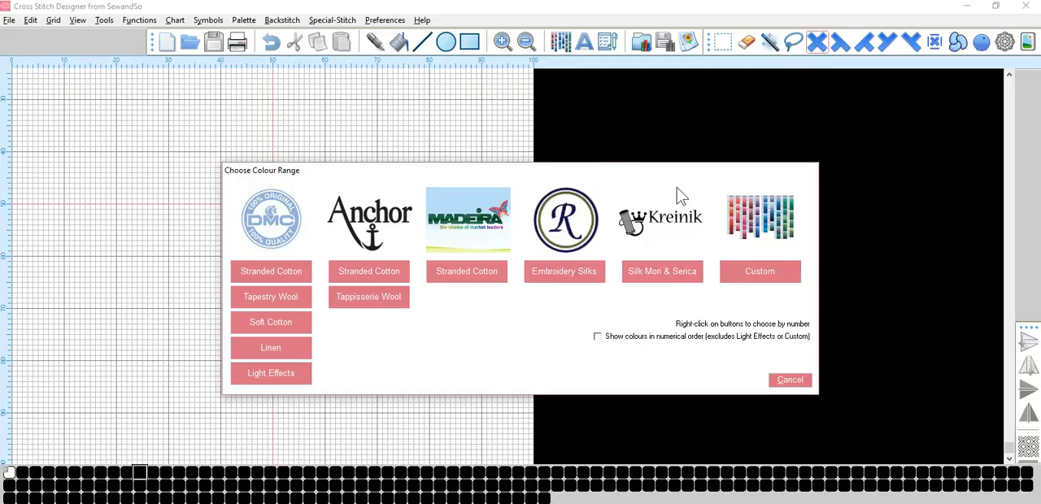
mouse_move(306, 361)
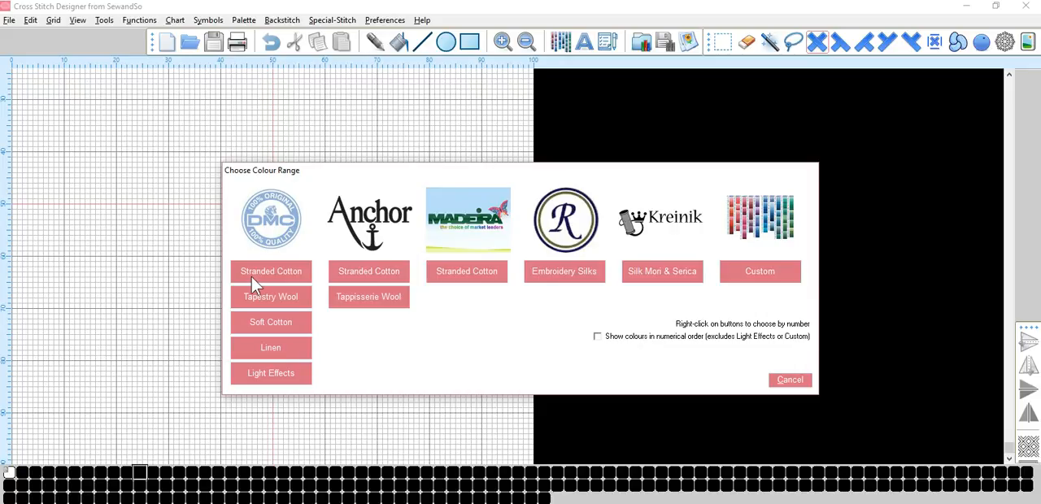
mouse_move(257, 279)
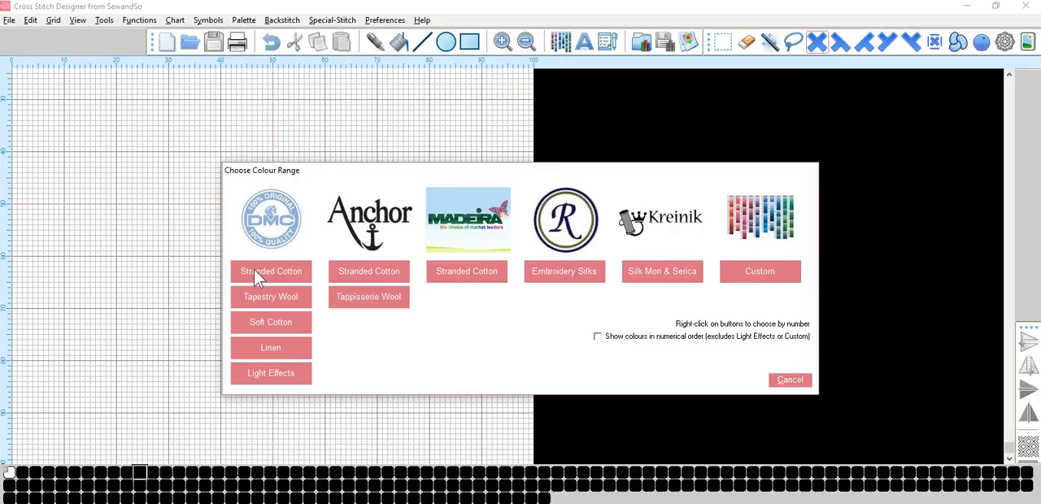
From DMC Stranded Cotton, add greens 704 and 701, orange 741 and yellow 743 to the palette.
click(270, 270)
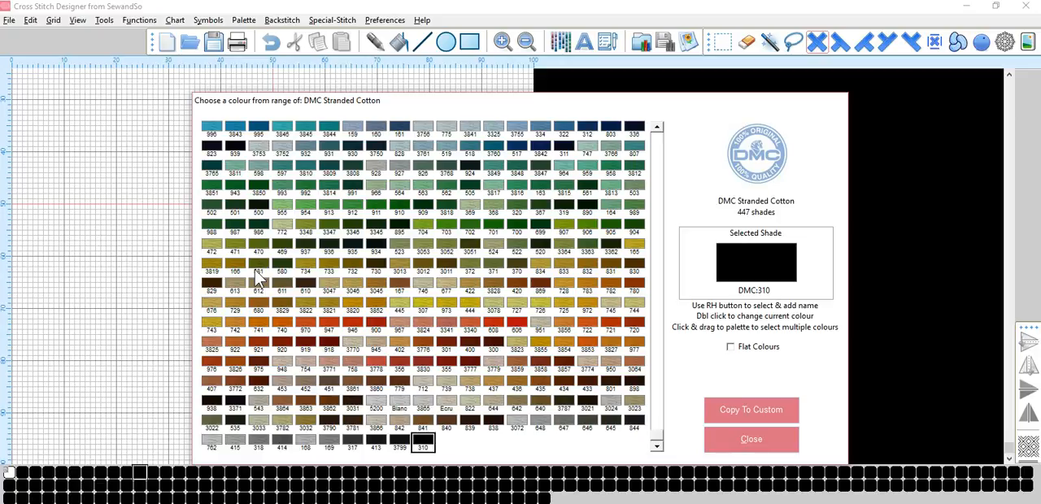
mouse_move(426, 231)
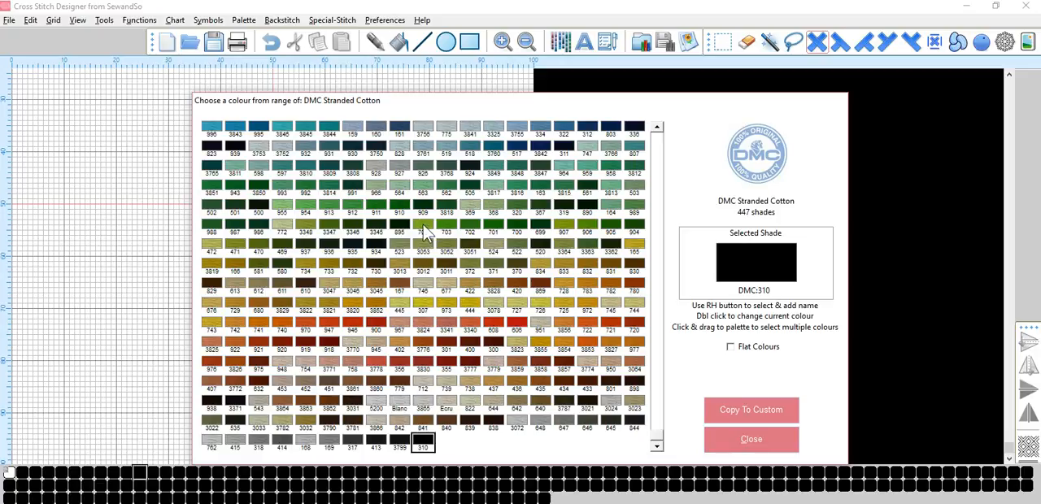
click(423, 231)
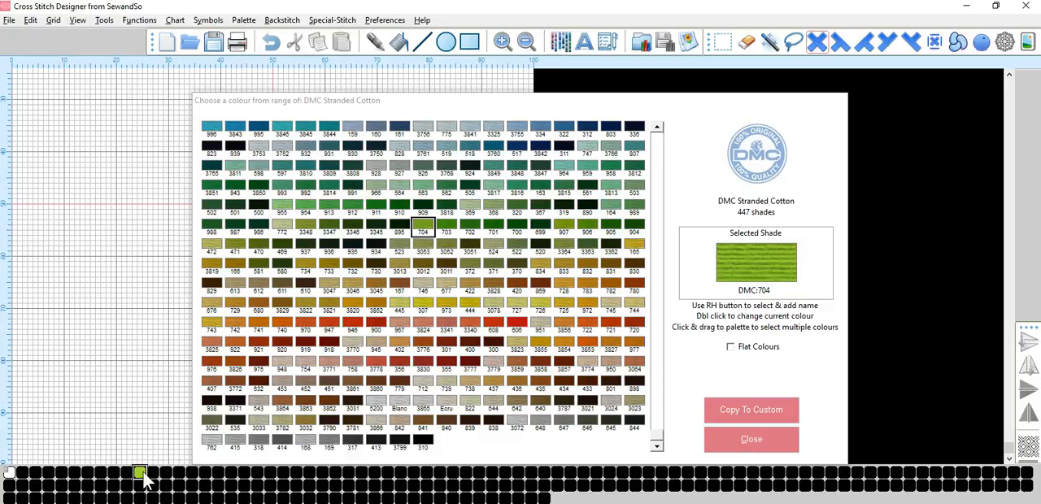
mouse_move(159, 478)
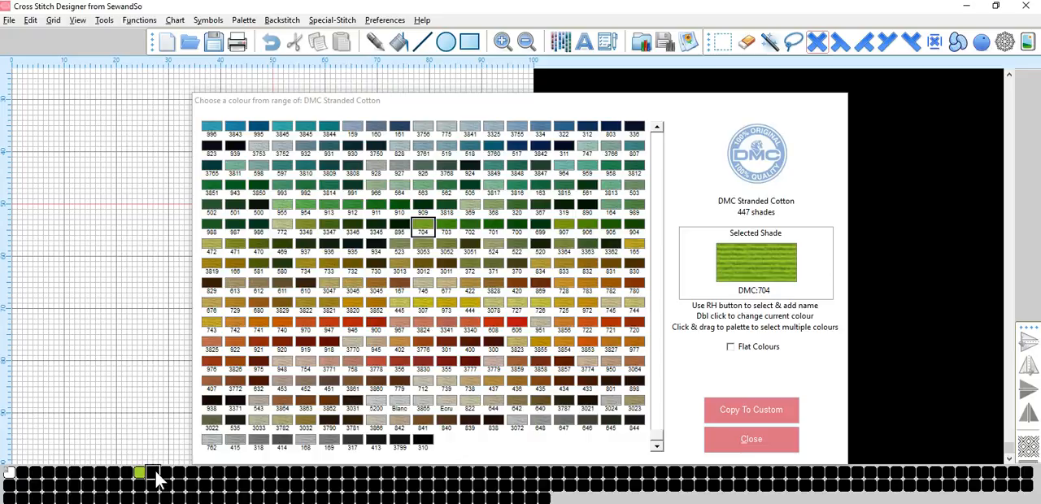
mouse_move(517, 275)
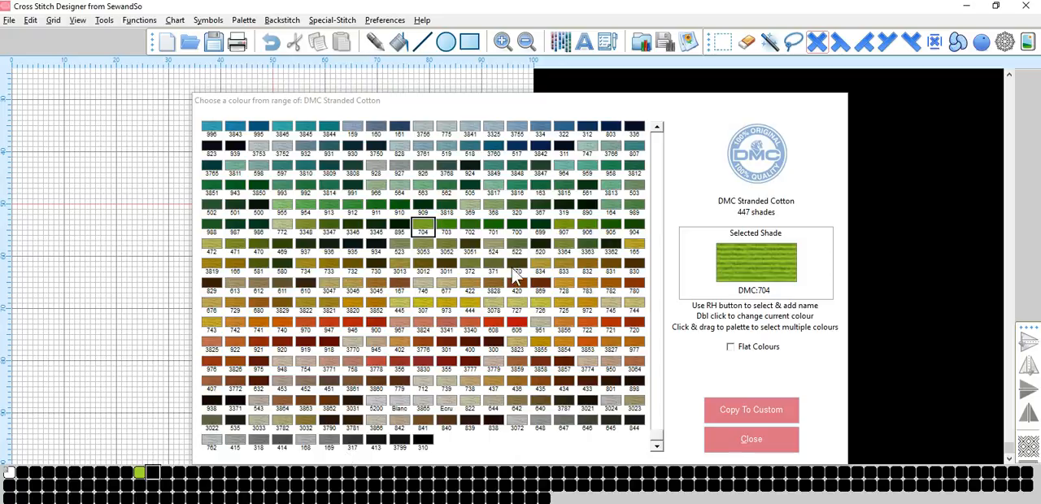
mouse_move(502, 234)
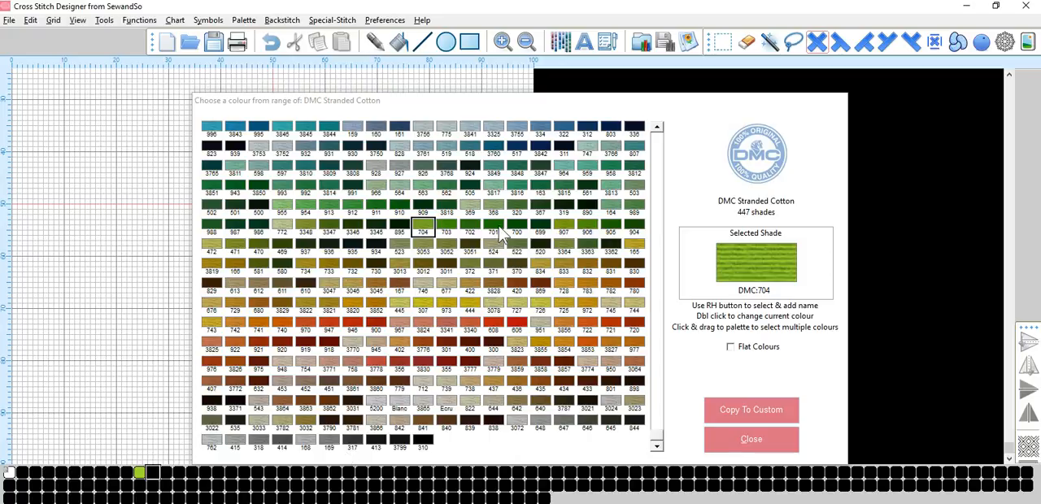
click(492, 231)
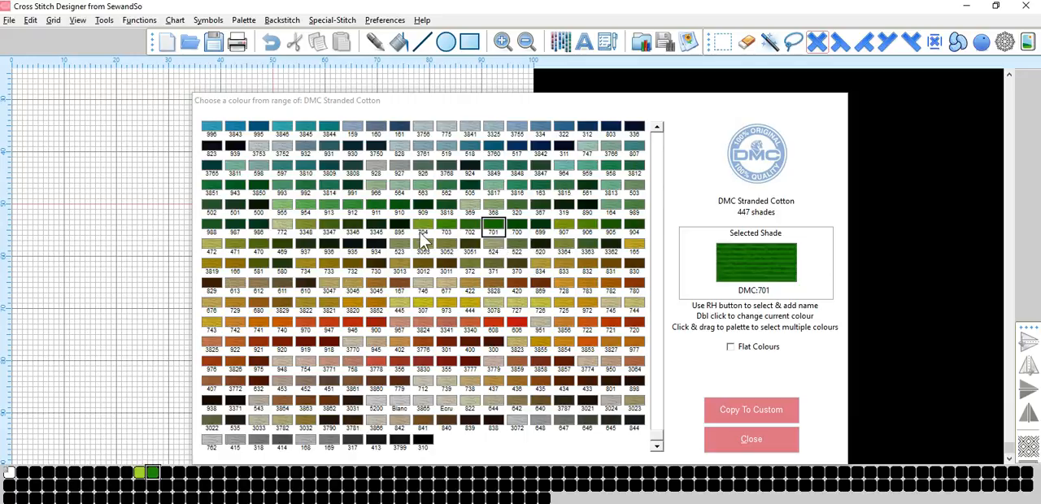
mouse_move(273, 488)
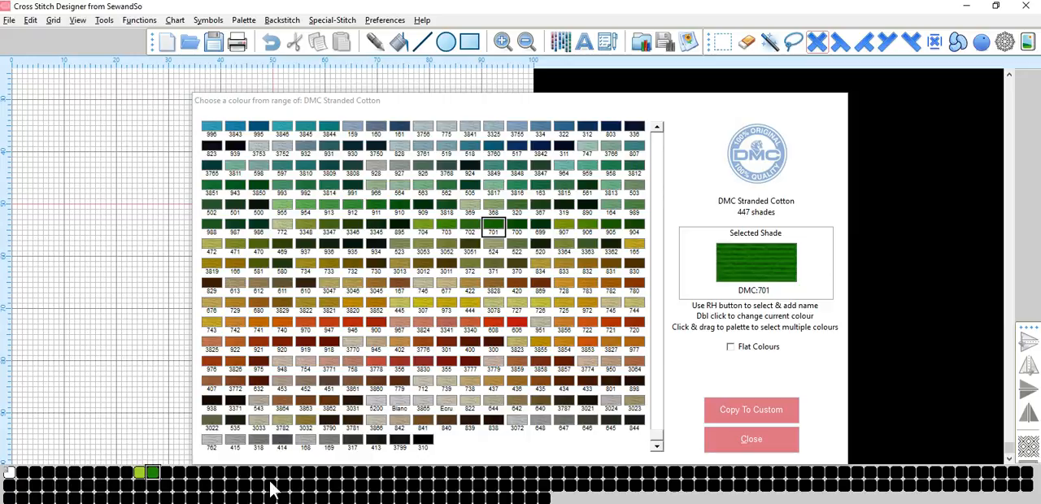
mouse_move(181, 486)
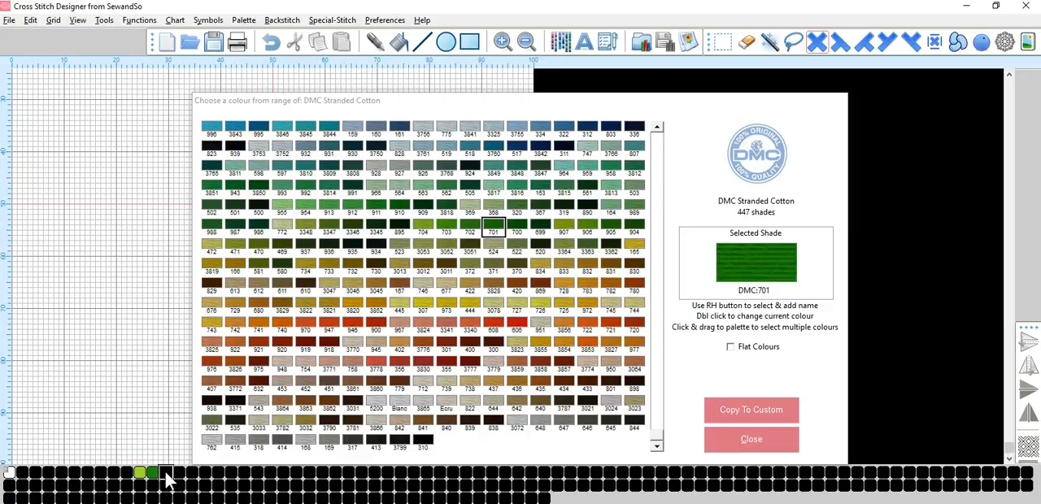
mouse_move(339, 303)
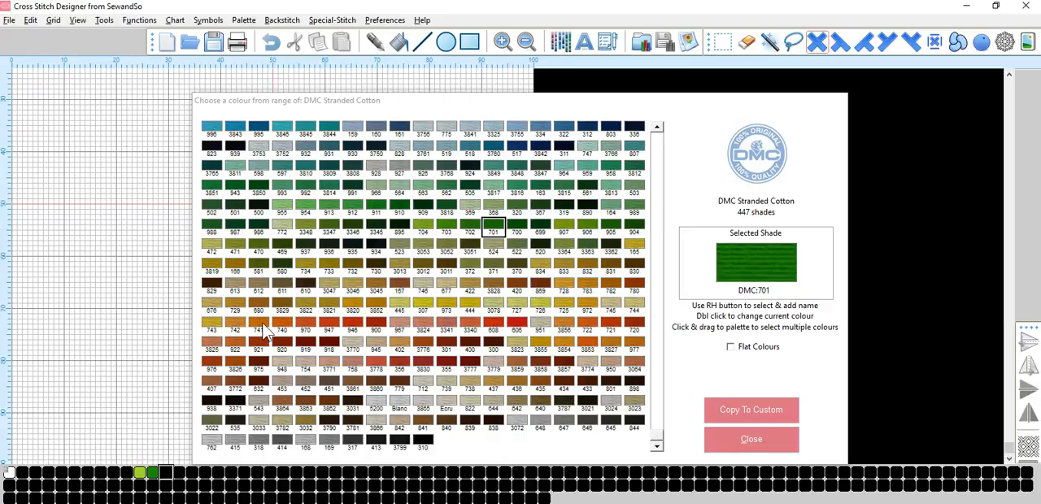
click(259, 328)
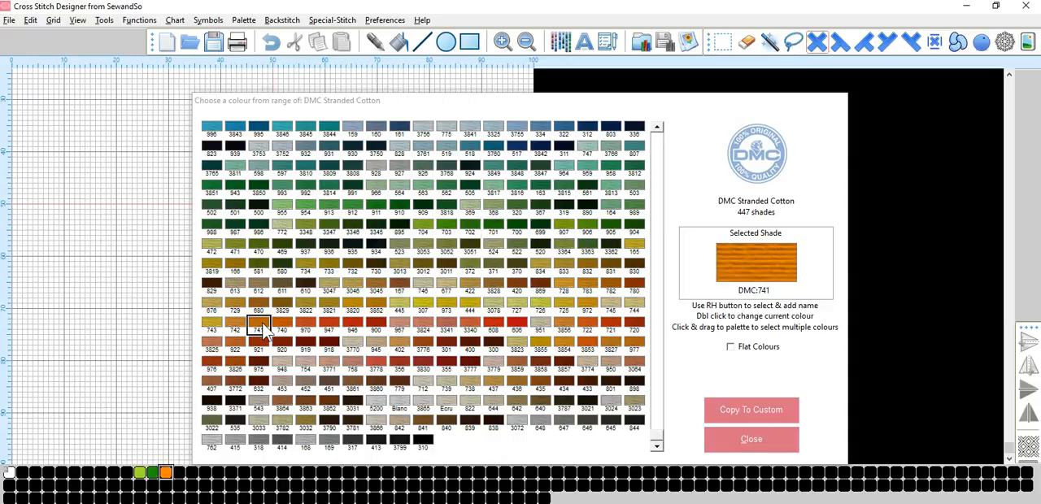
mouse_move(182, 480)
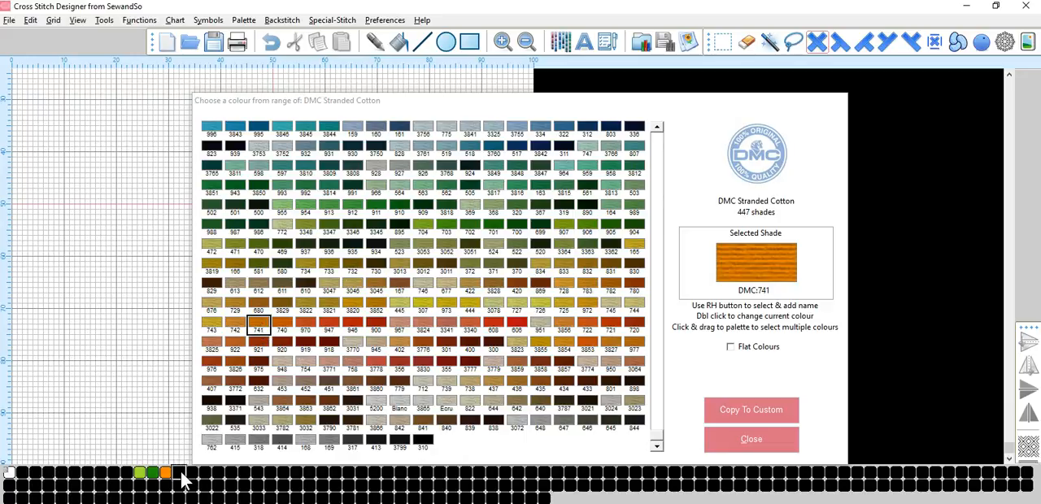
mouse_move(220, 326)
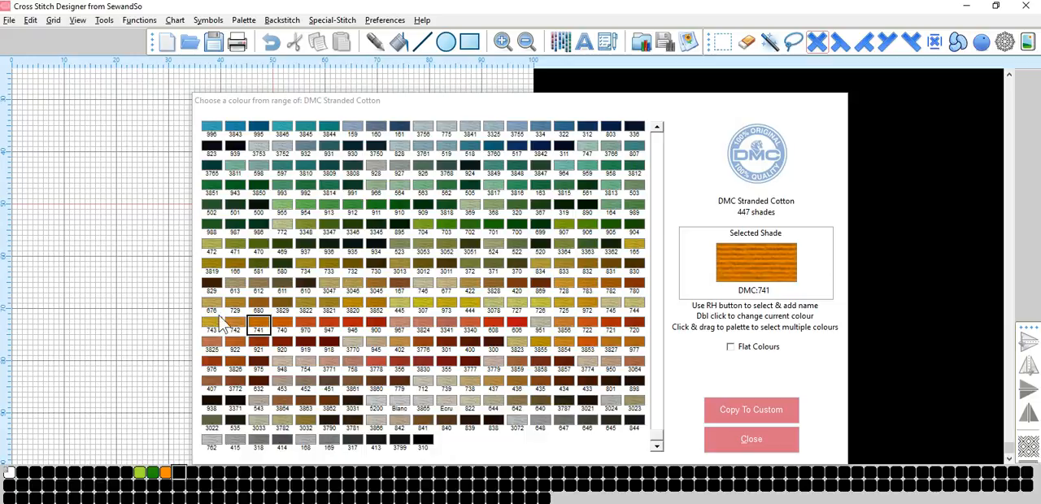
click(212, 323)
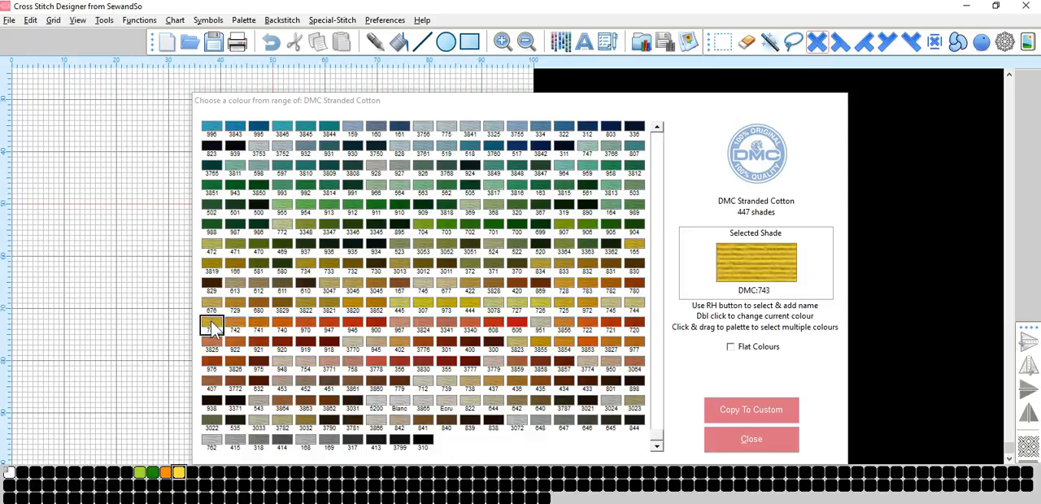
click(212, 325)
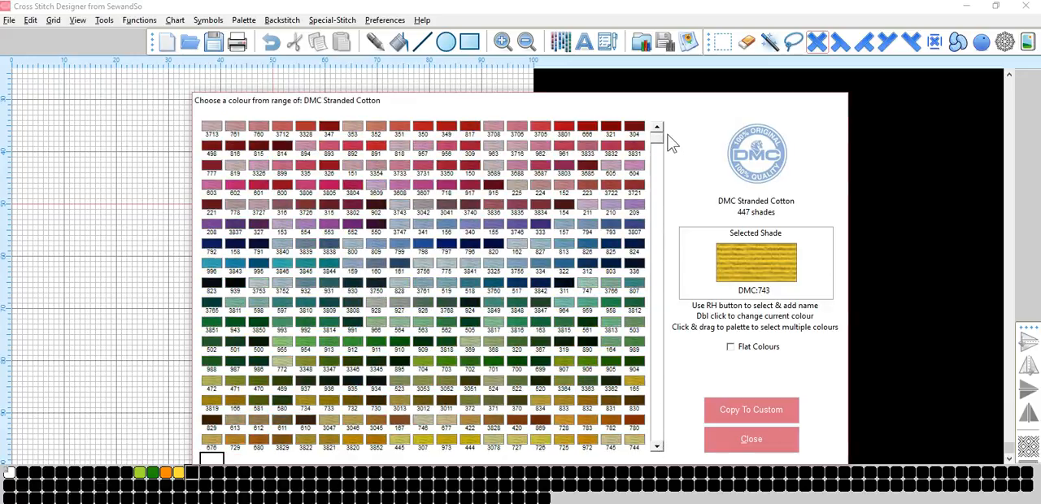
Add pinks DMC 604, 602, 600 and blues 797, 796 to the palette.
click(633, 173)
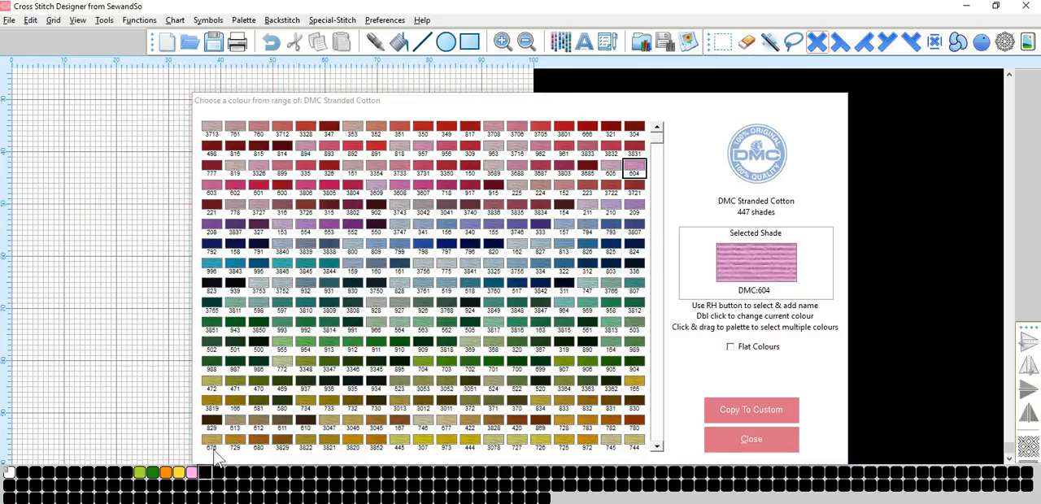
click(234, 192)
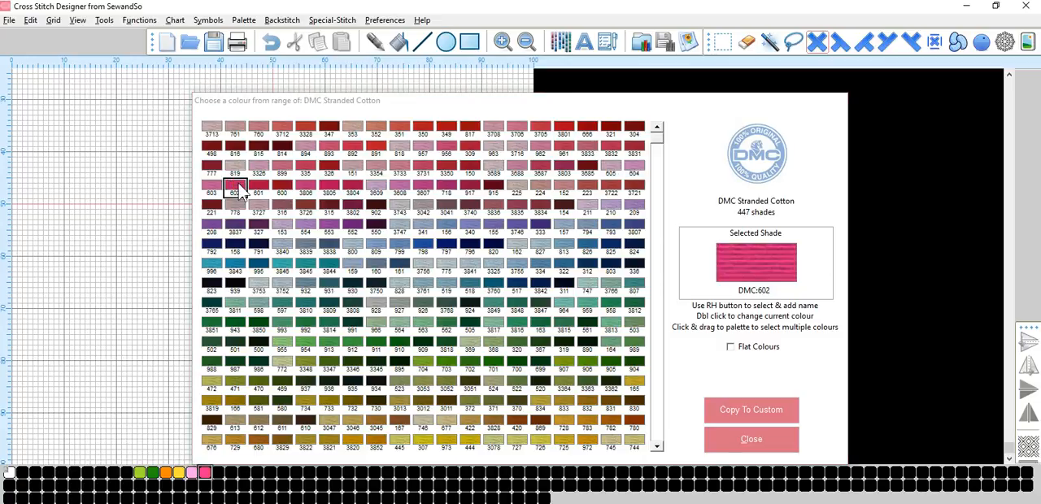
mouse_move(289, 192)
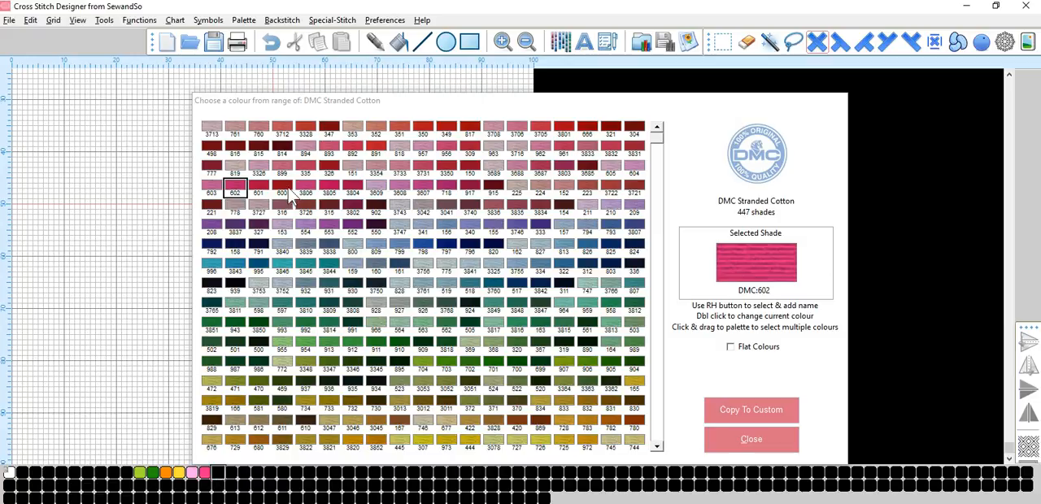
click(281, 191)
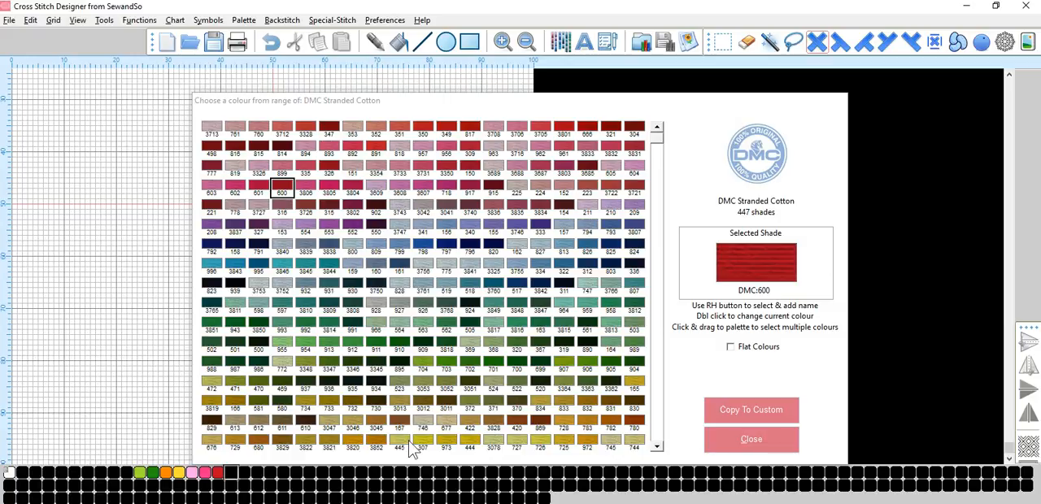
mouse_move(378, 251)
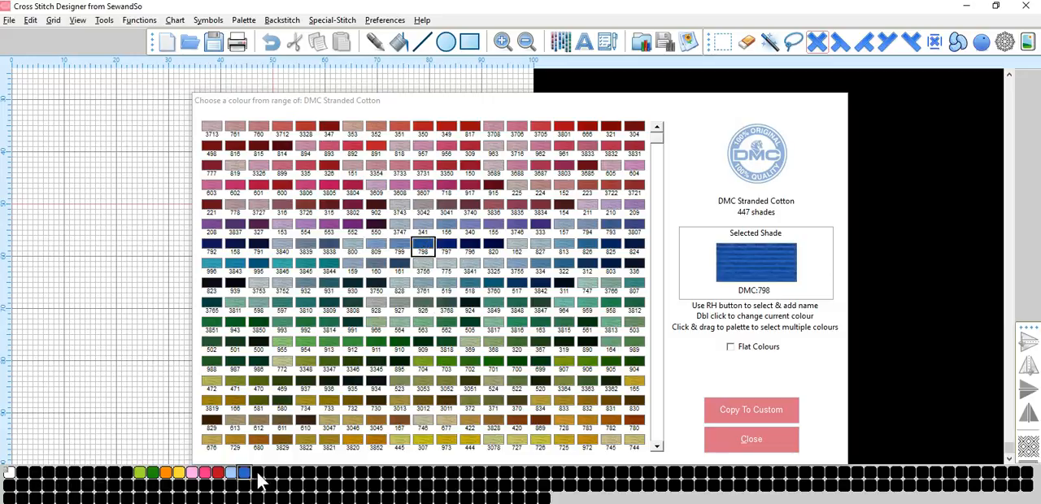
mouse_move(468, 308)
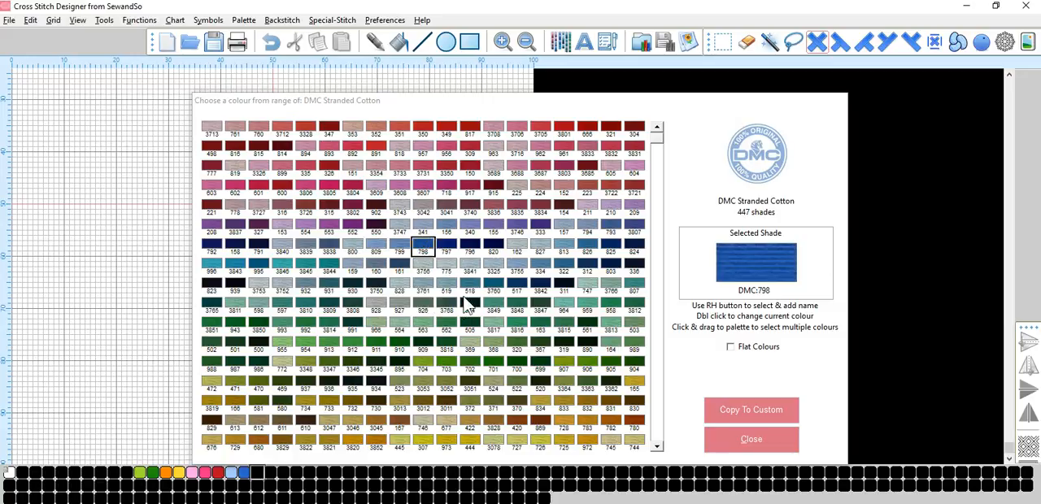
click(446, 251)
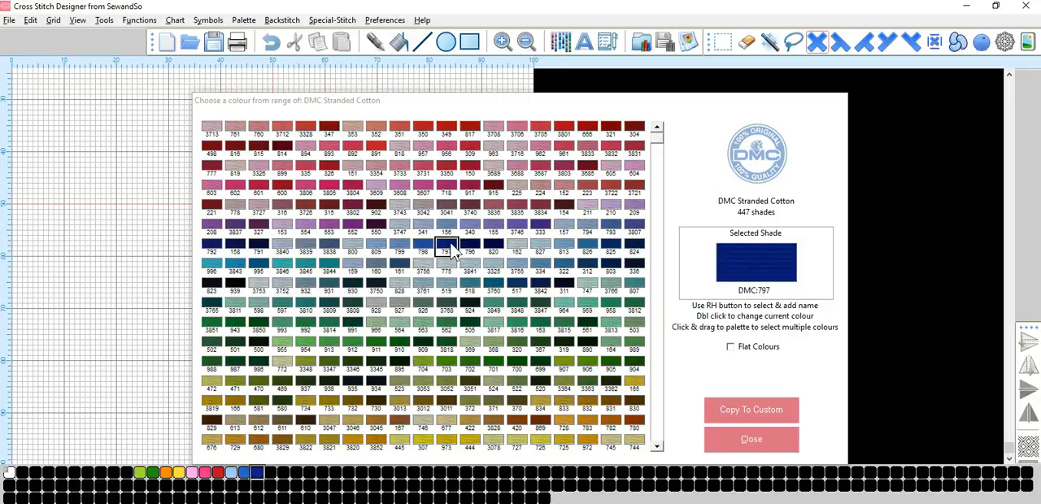
click(469, 250)
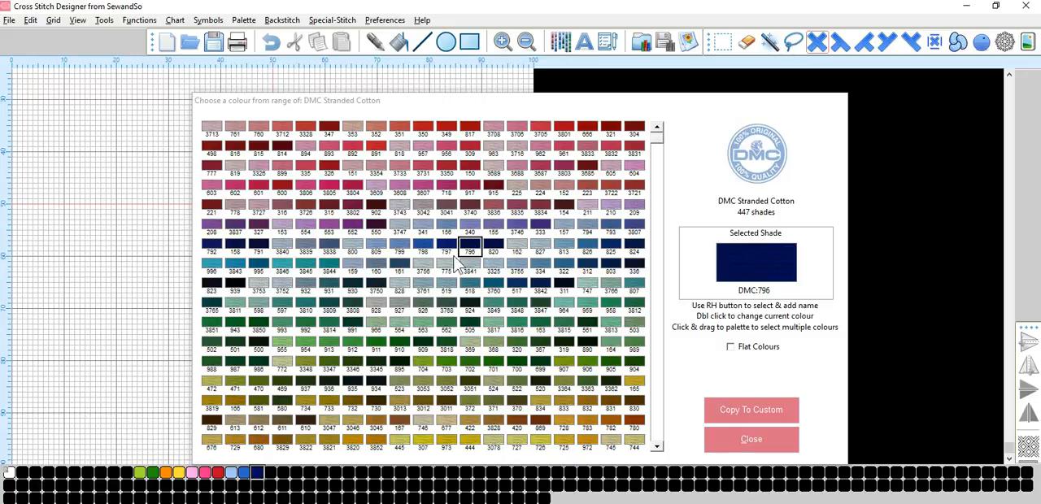
mouse_move(637, 426)
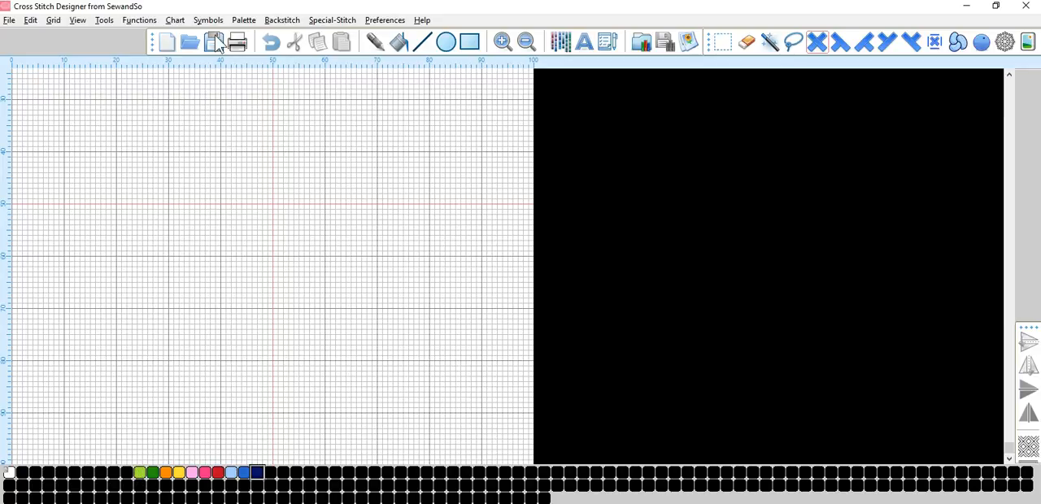
Assign a stitch symbol to every colour in the palette strip.
click(244, 19)
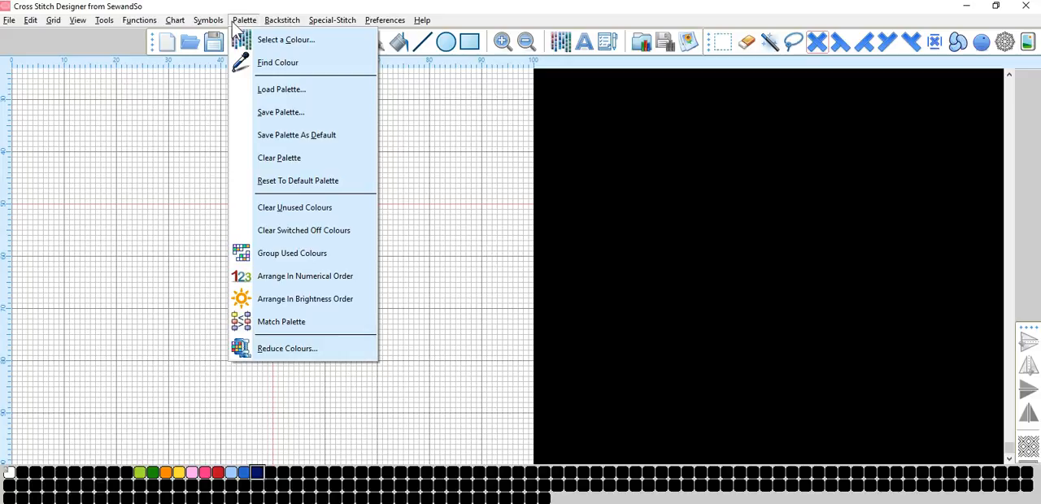
click(208, 19)
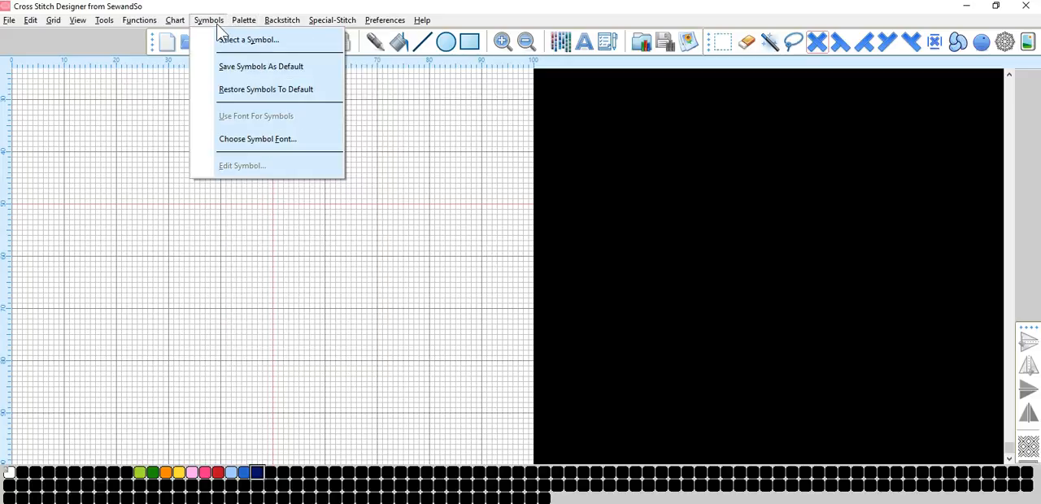
mouse_move(247, 39)
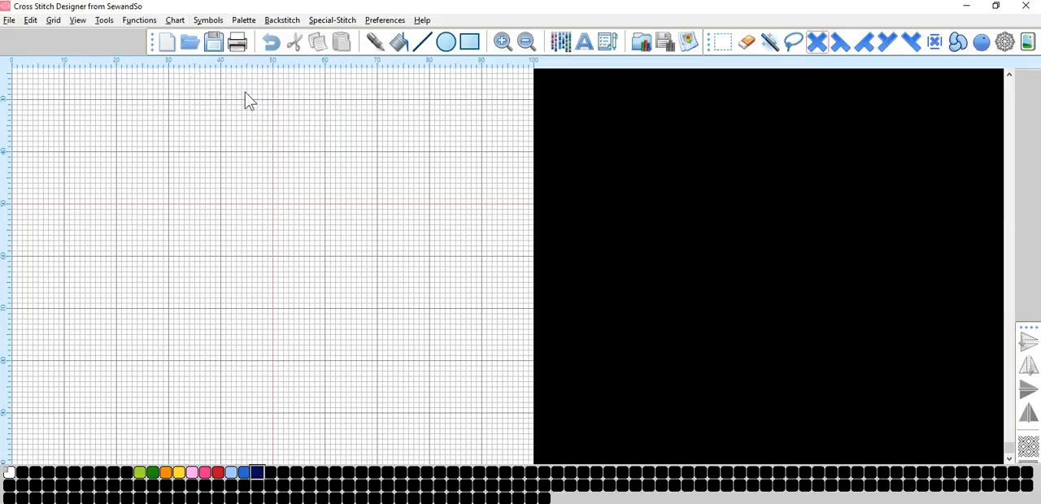
mouse_move(220, 436)
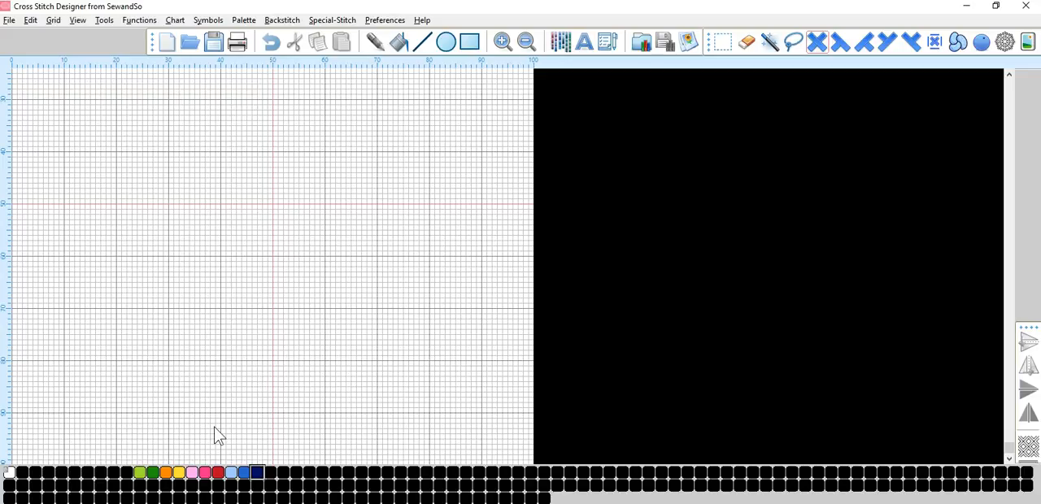
mouse_move(164, 32)
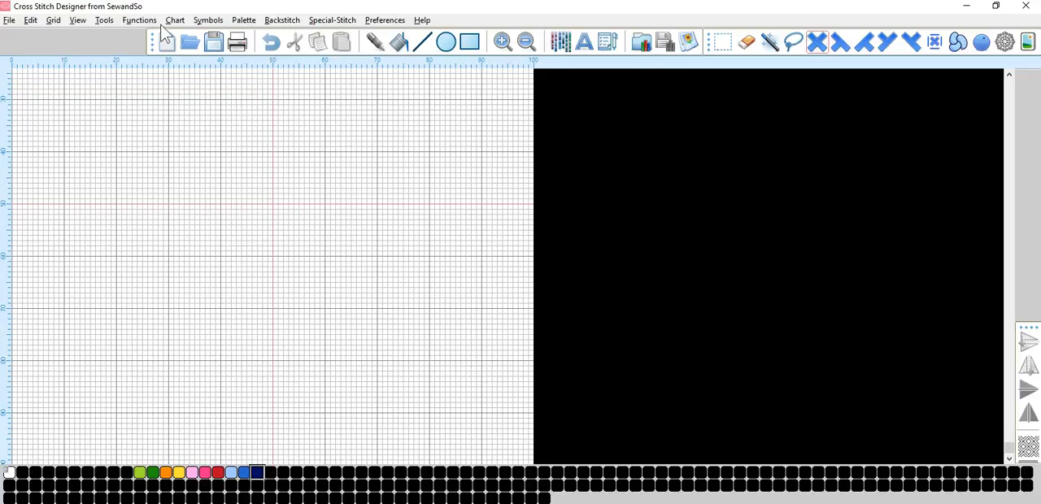
click(174, 19)
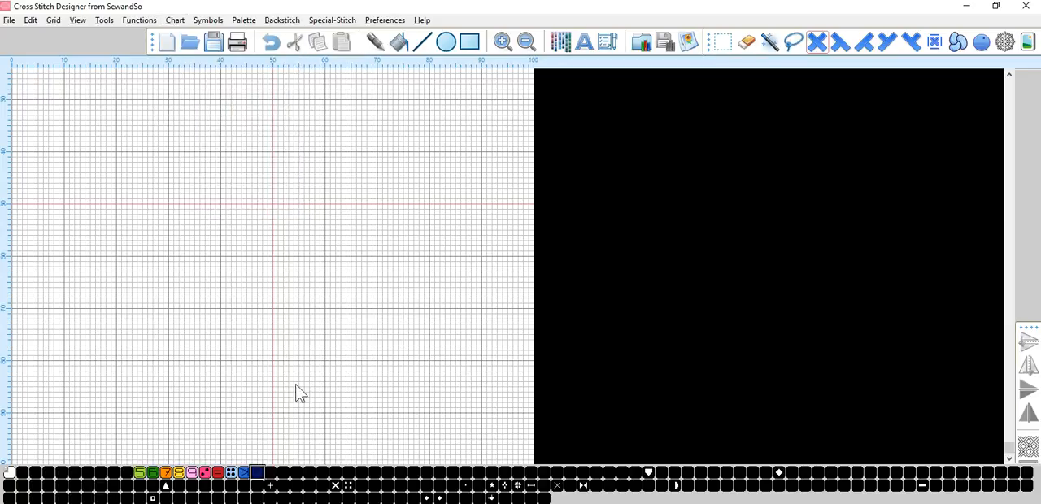
mouse_move(275, 485)
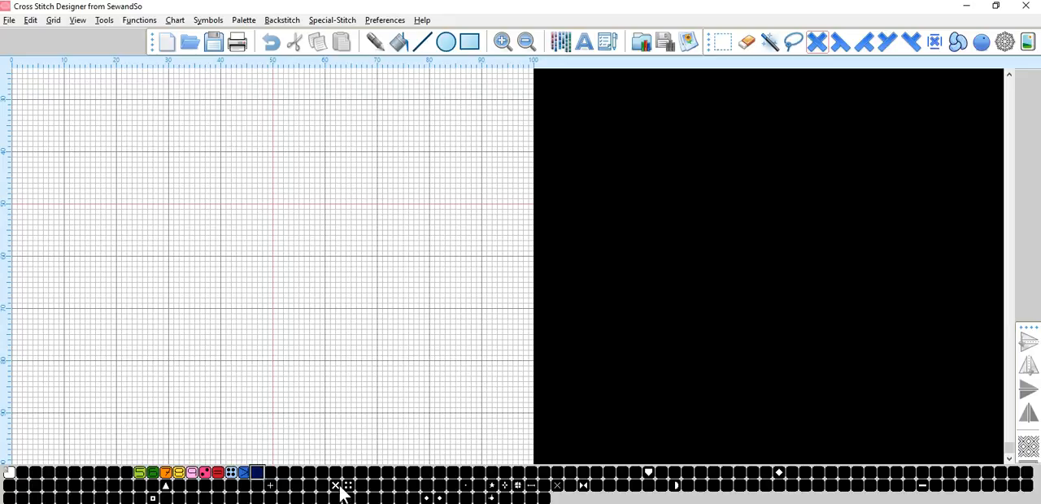
mouse_move(345, 492)
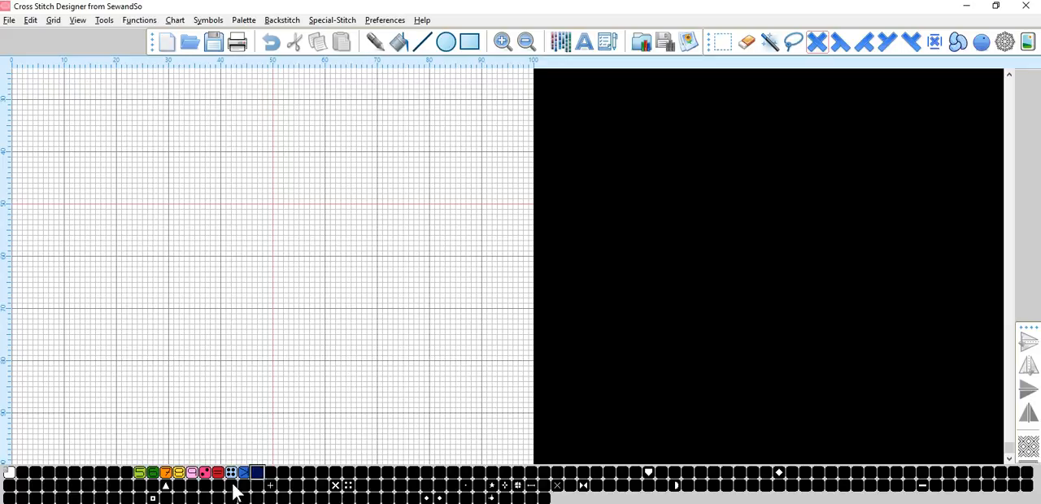
mouse_move(358, 492)
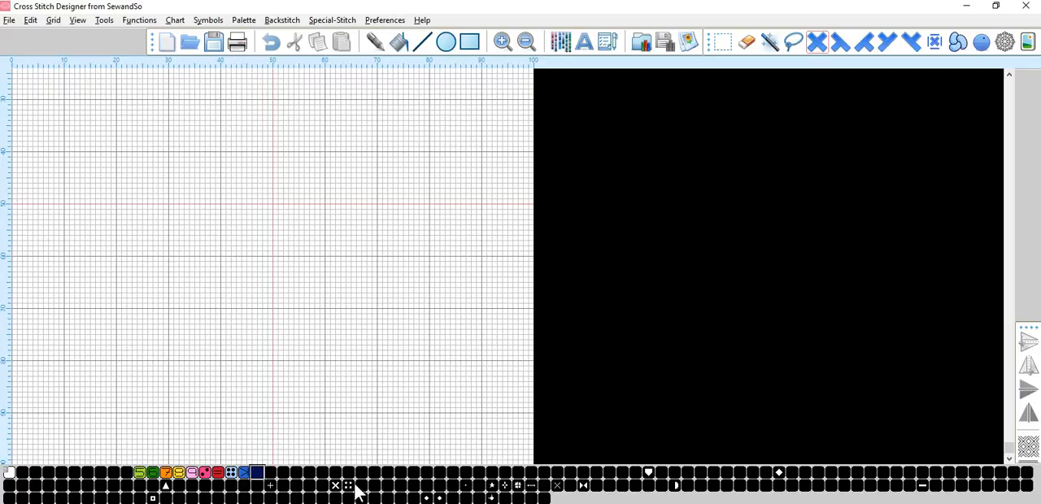
mouse_move(274, 487)
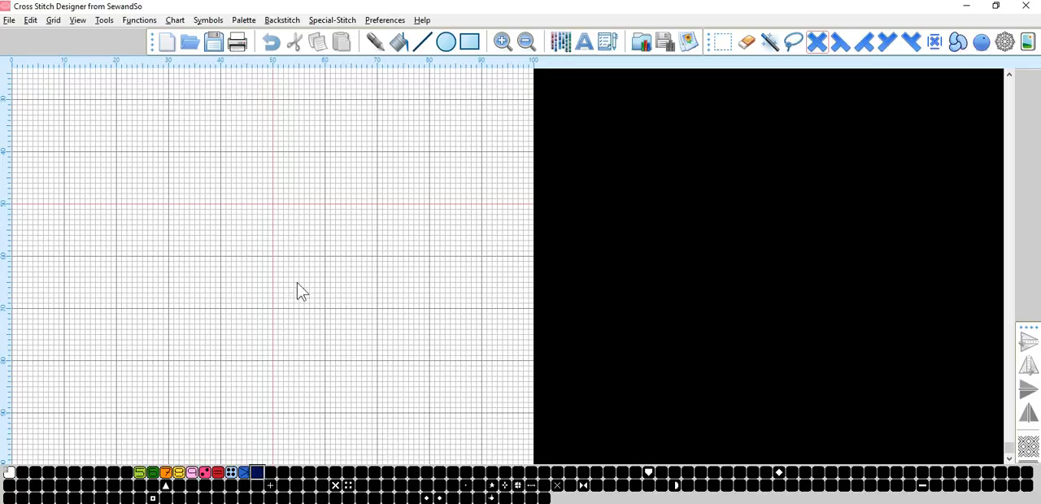
mouse_move(177, 259)
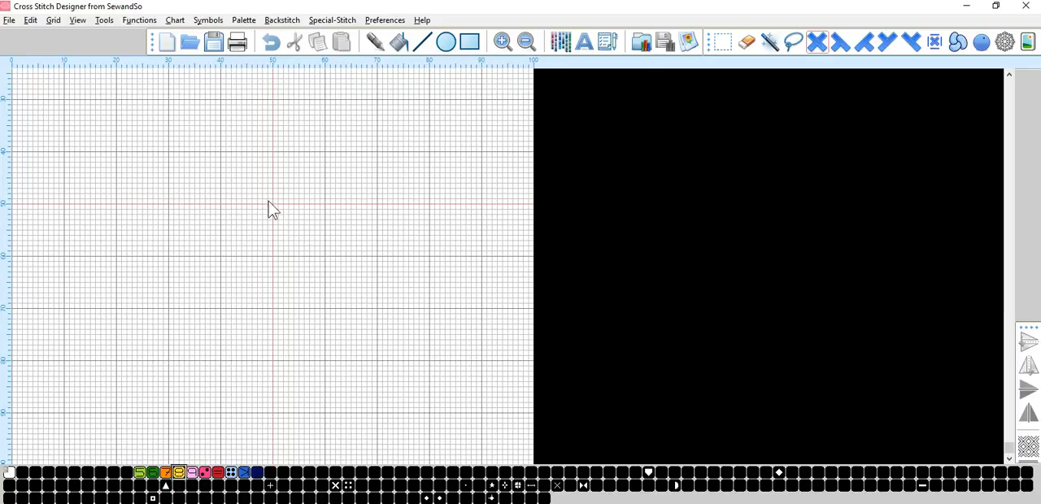
Stitch a diamond flower near the centre: yellow centre, darker pink ring, light pink petals.
click(270, 201)
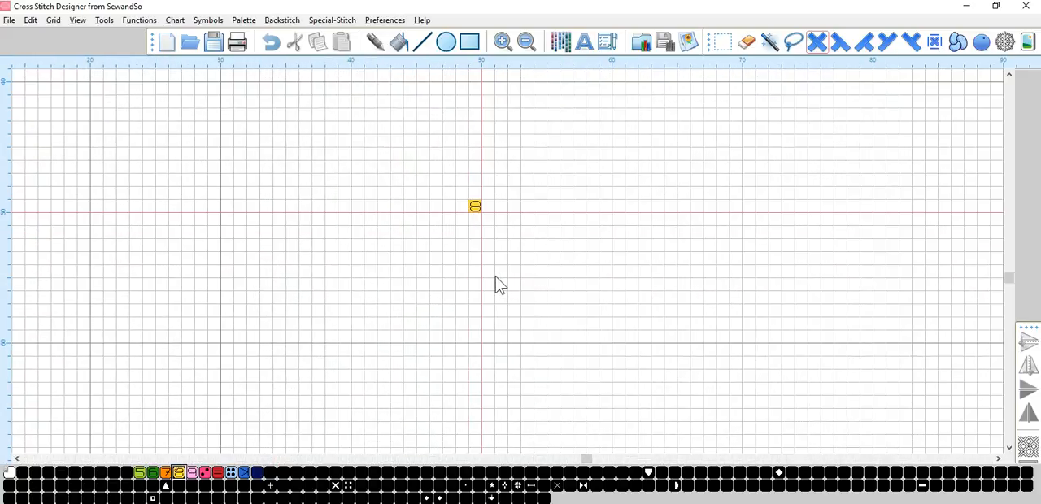
click(174, 19)
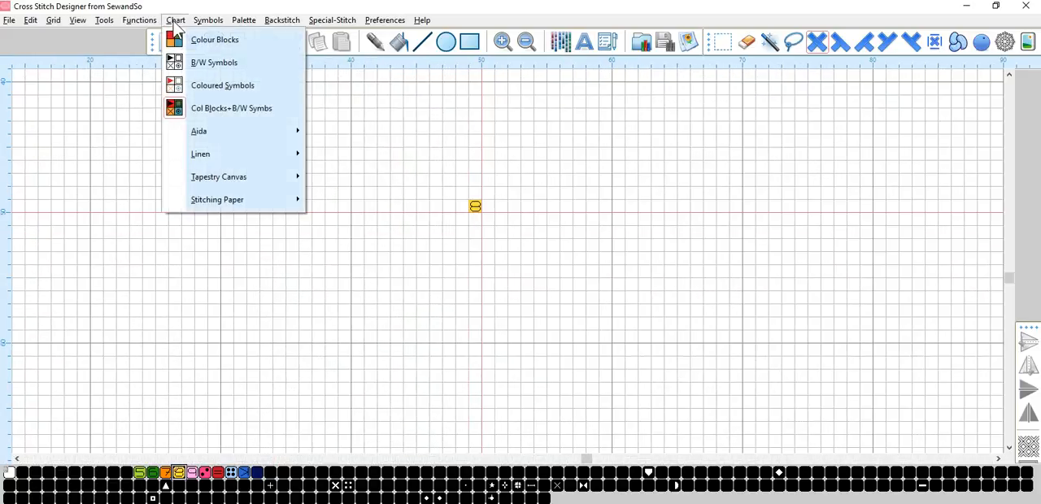
mouse_move(215, 39)
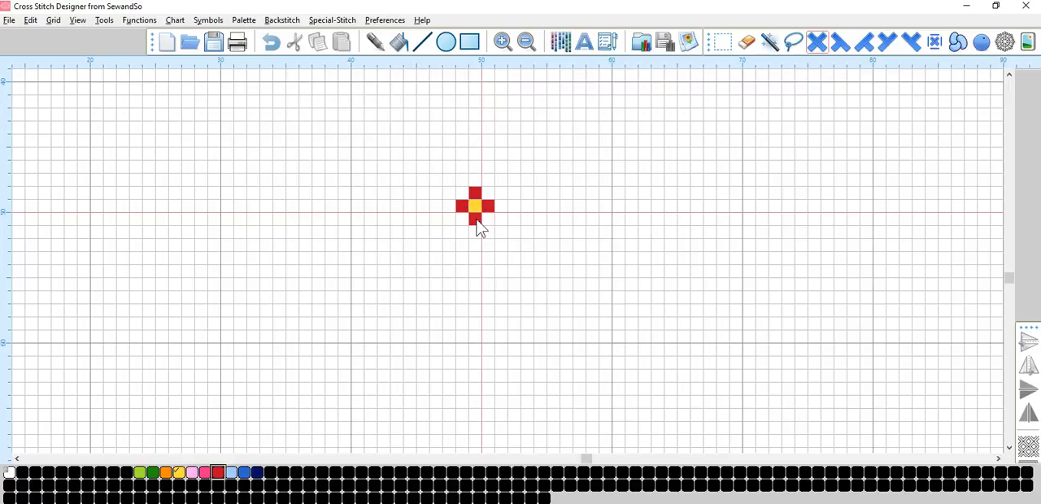
mouse_move(478, 309)
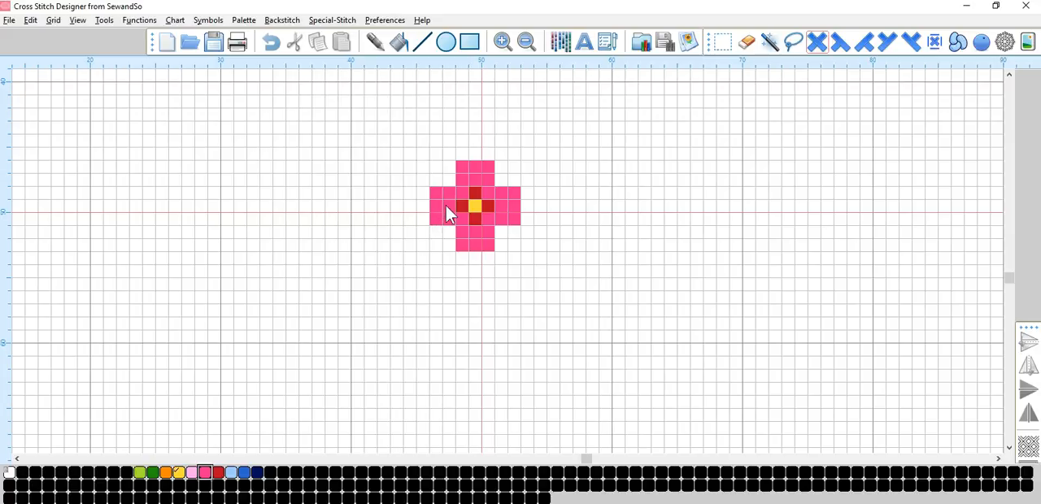
click(475, 150)
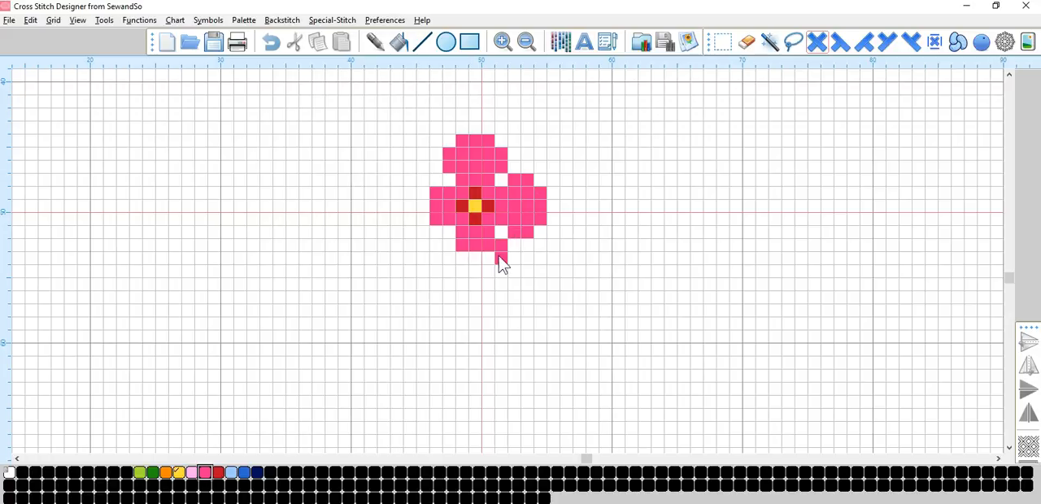
click(456, 260)
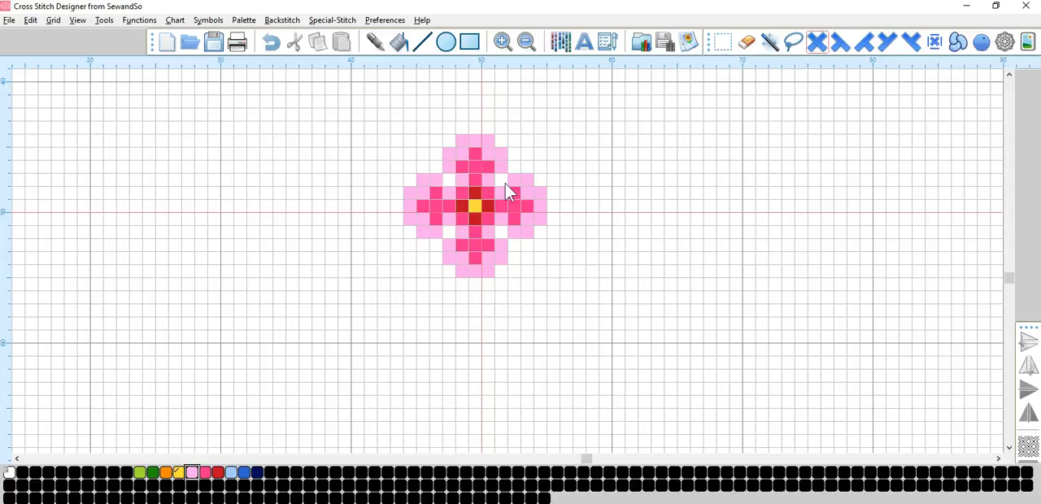
mouse_move(283, 435)
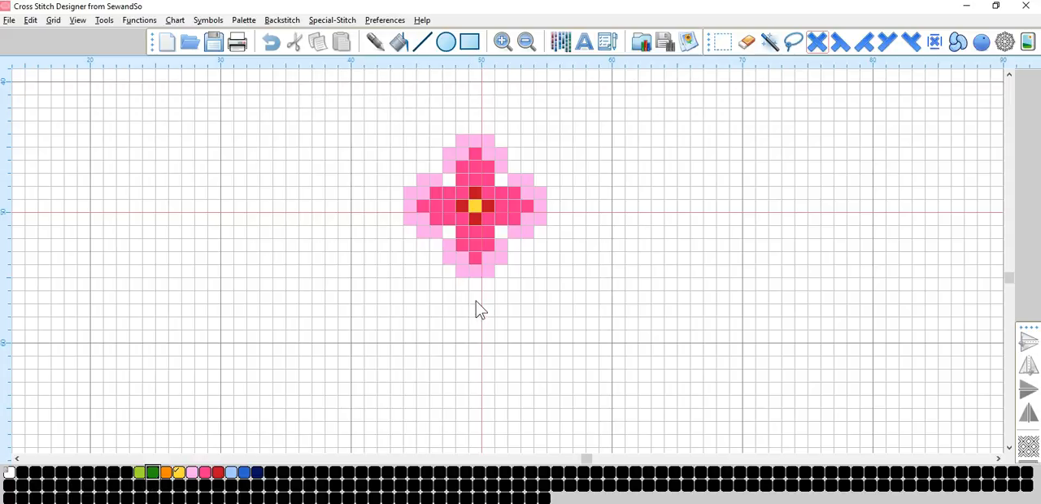
Draw a dark green stem with a small V base and two light green, dark-veined leaves.
drag(475, 296, 475, 366)
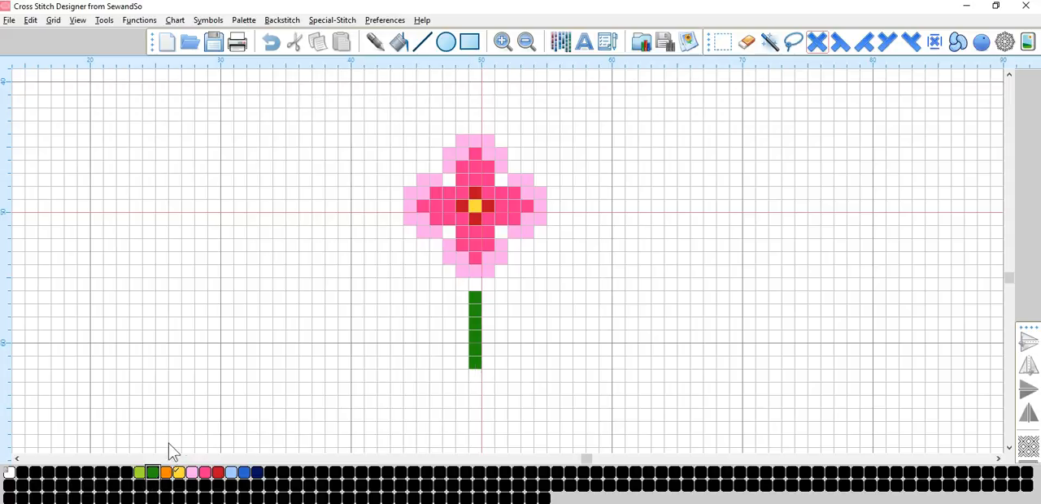
click(507, 351)
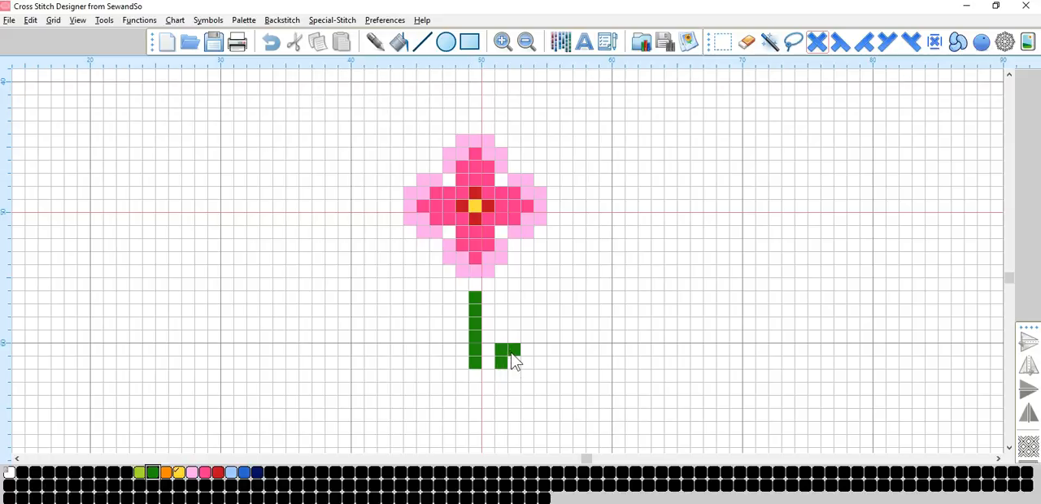
click(504, 338)
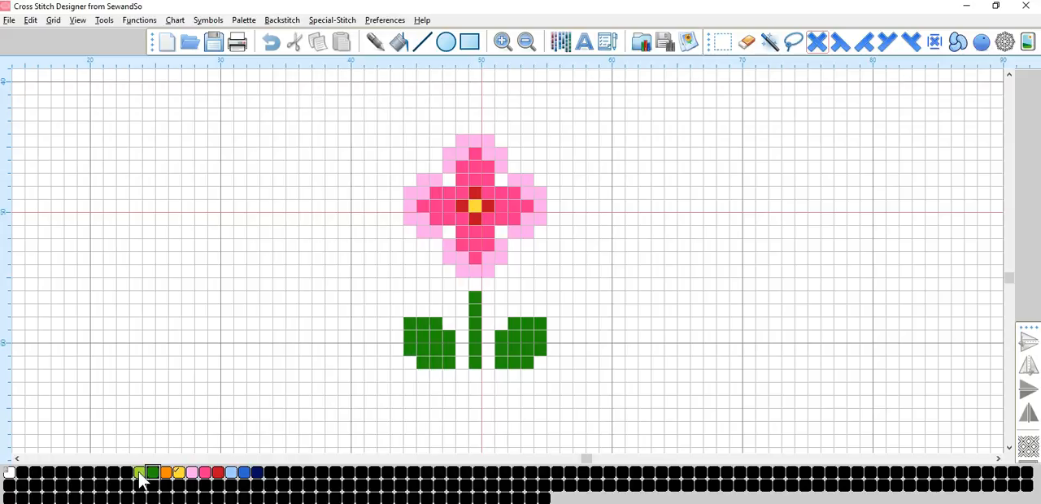
click(415, 333)
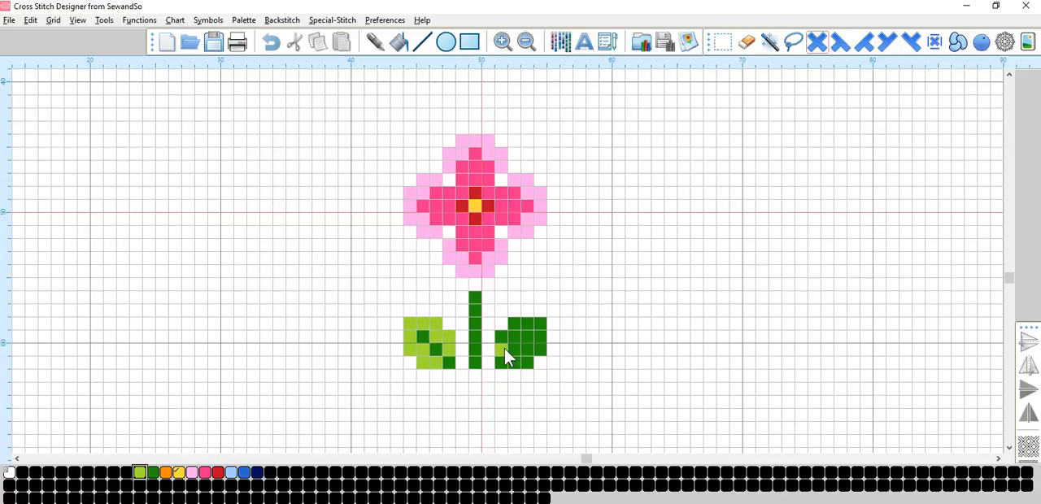
click(529, 350)
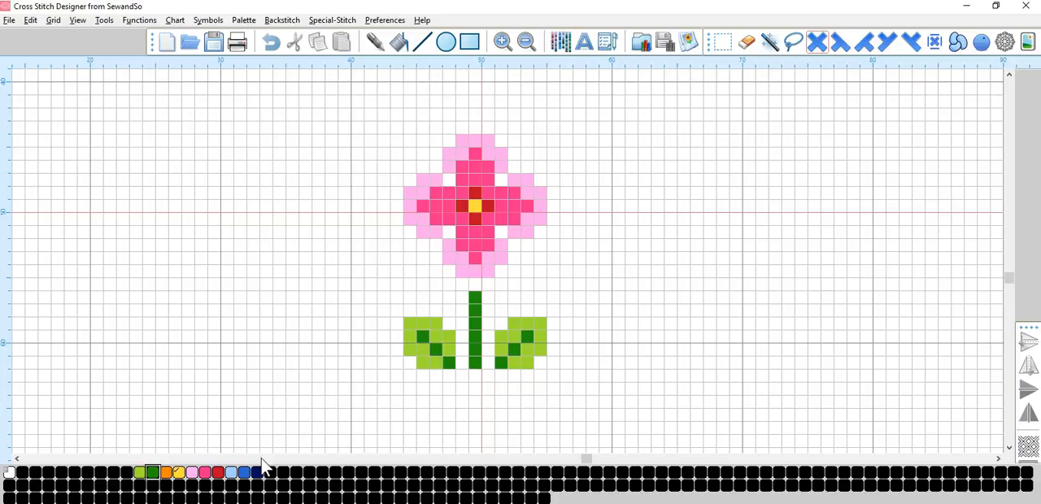
click(462, 376)
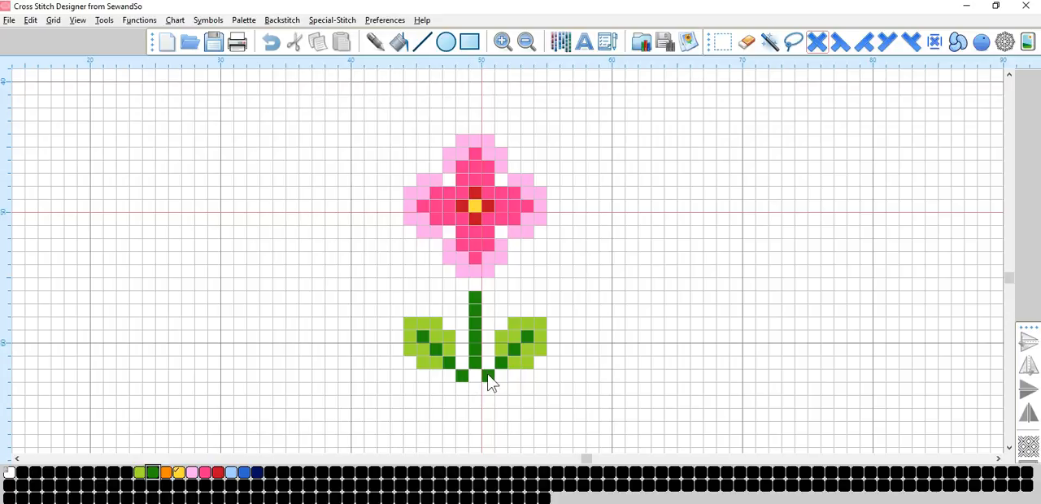
click(473, 391)
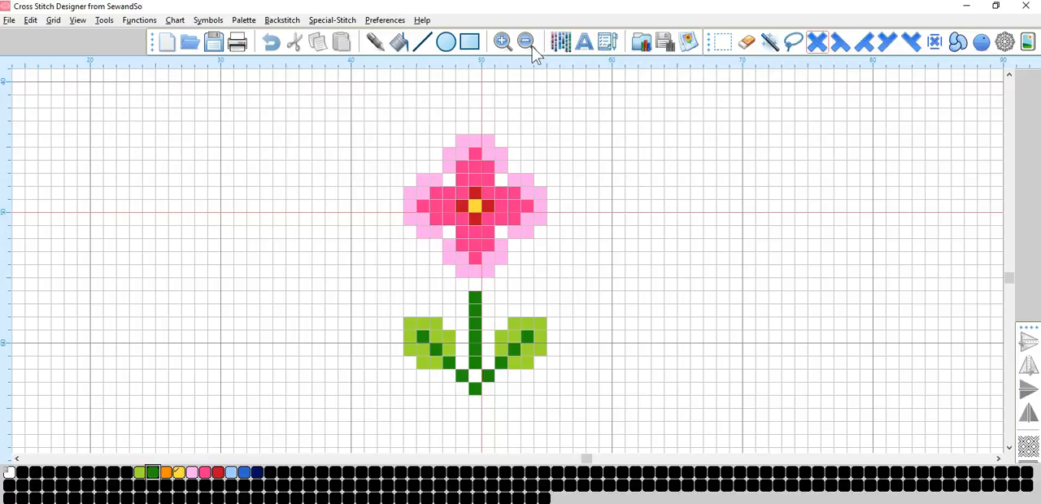
Select the whole flower motif, stem and leaves included, with a rectangular selection box.
click(526, 42)
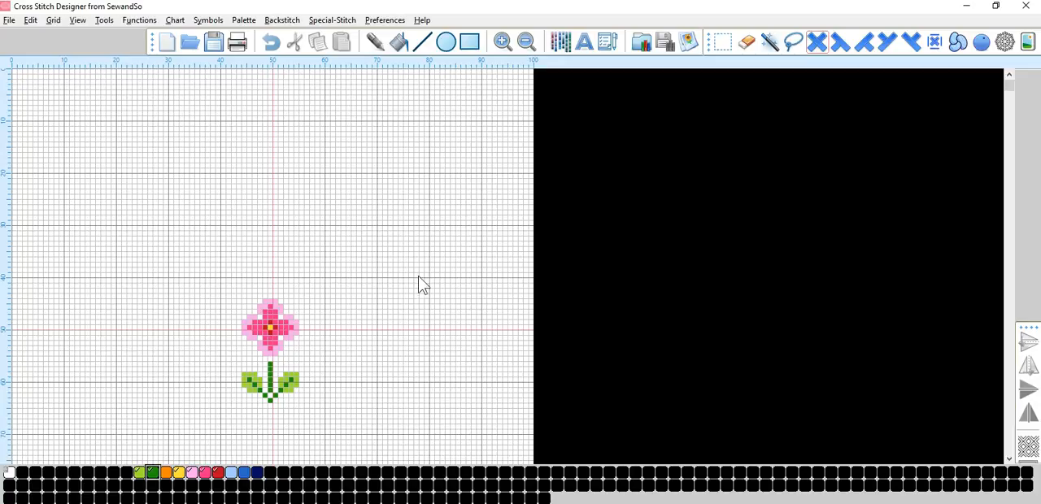
mouse_move(293, 106)
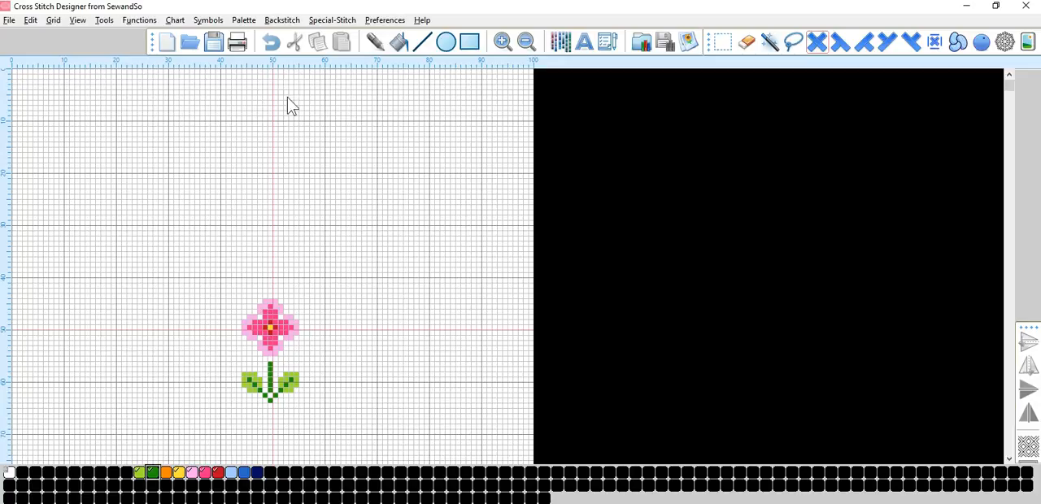
mouse_move(726, 42)
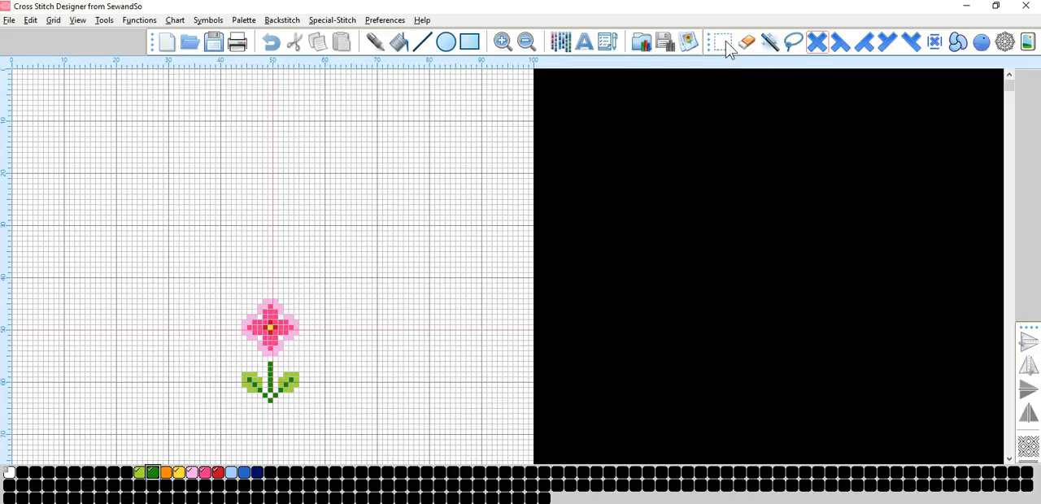
click(722, 42)
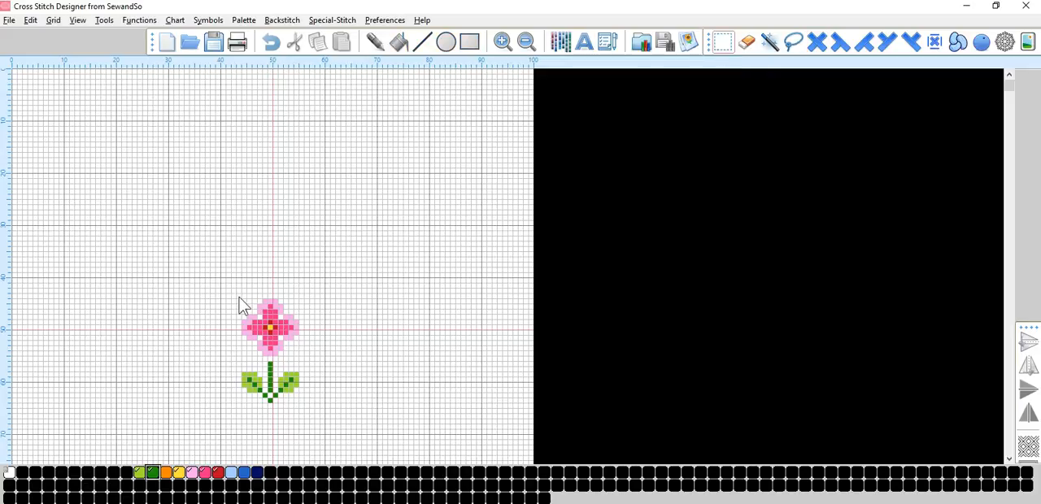
drag(238, 302, 302, 408)
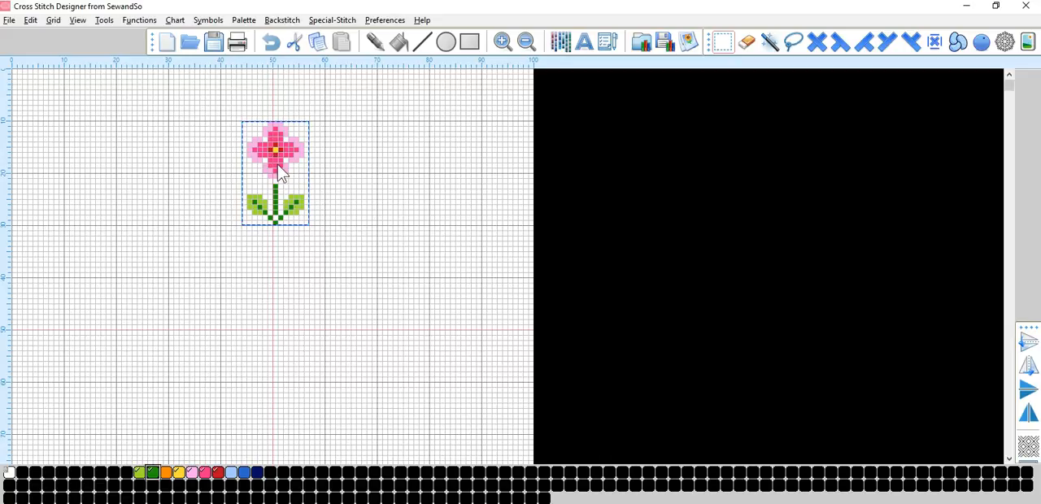
mouse_move(302, 176)
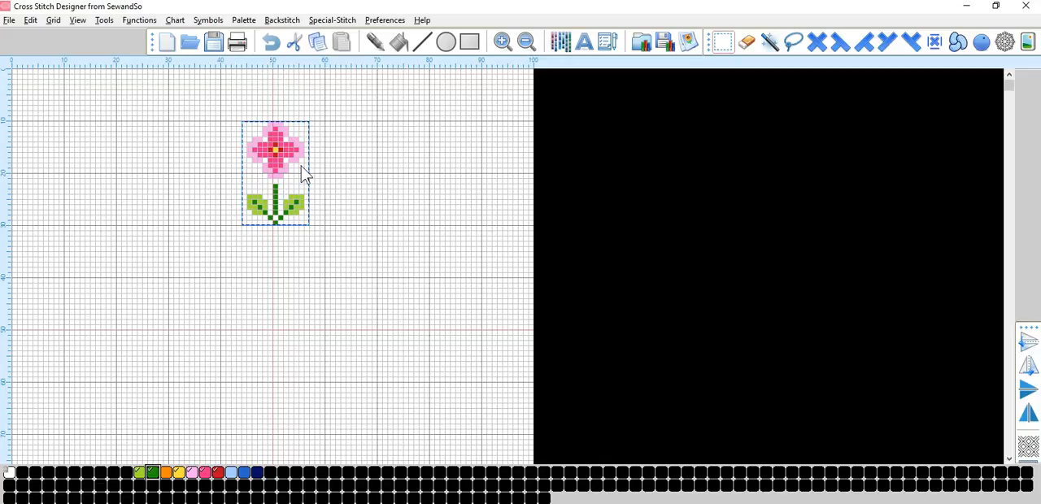
mouse_move(312, 65)
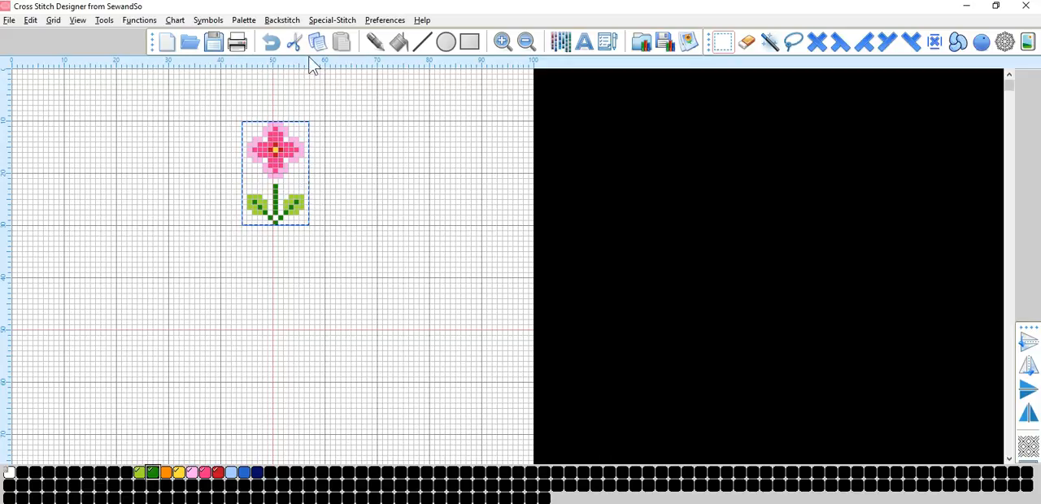
mouse_move(319, 42)
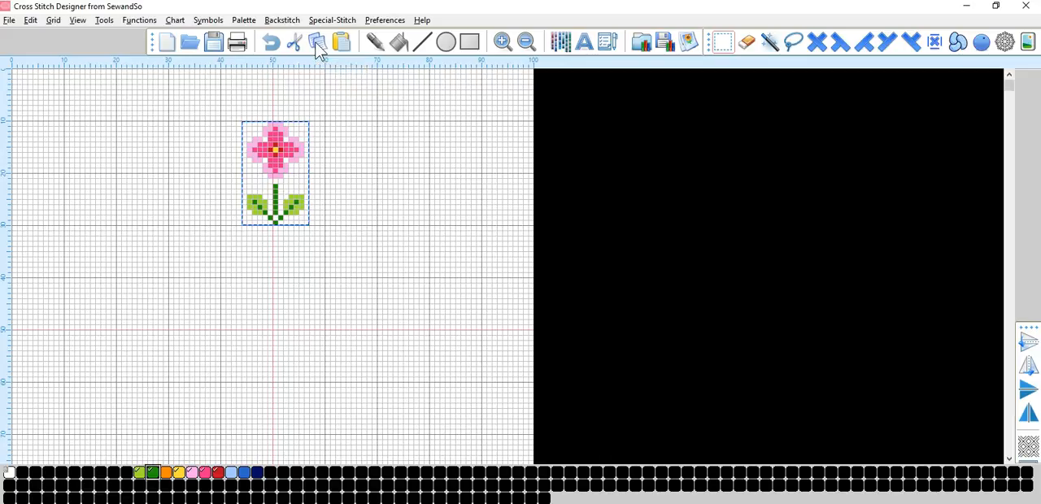
mouse_move(340, 42)
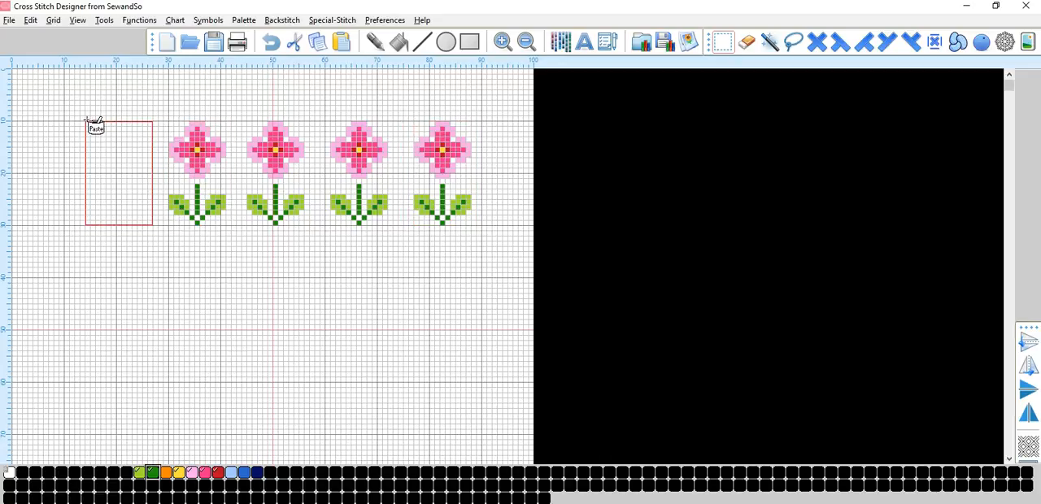
Place the fifth flower copy at the left end and even out the row's spacing.
click(96, 122)
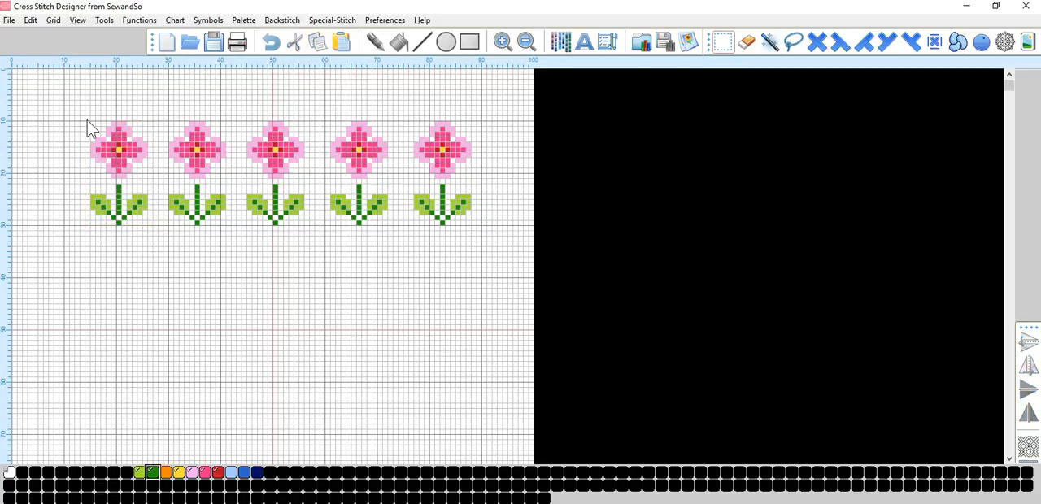
mouse_move(686, 90)
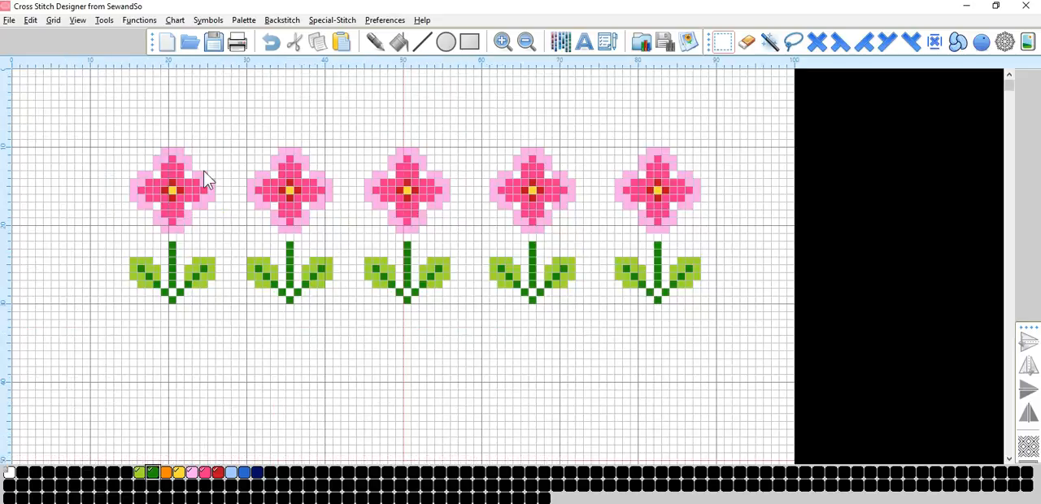
mouse_move(251, 198)
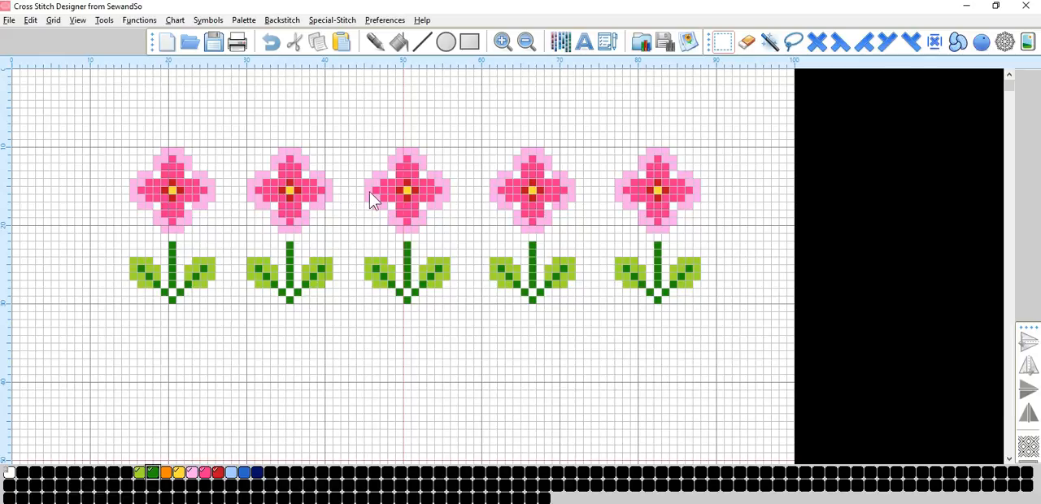
mouse_move(488, 201)
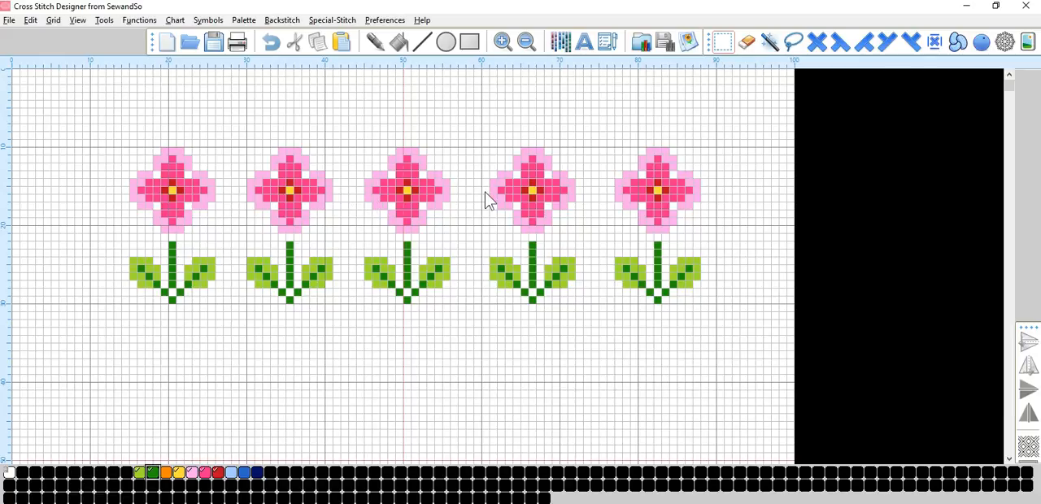
mouse_move(176, 169)
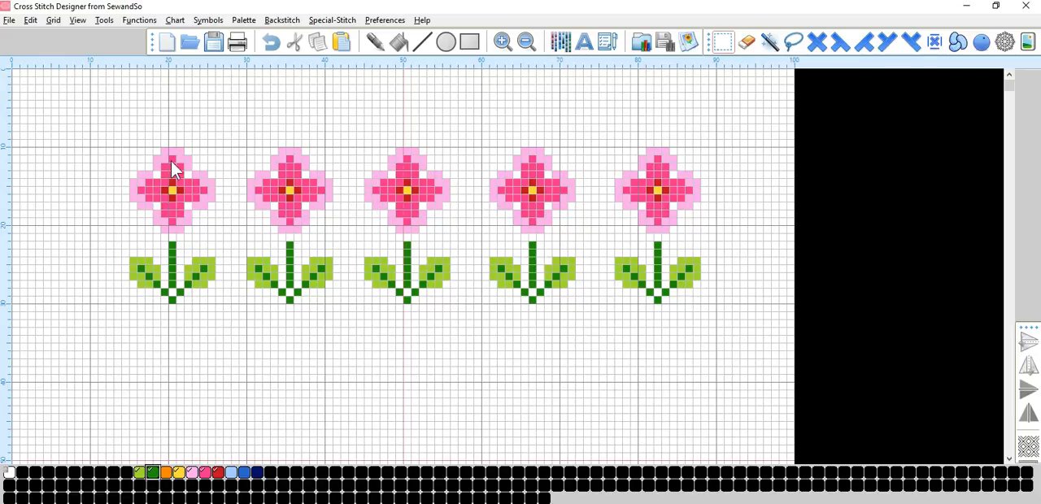
drag(173, 166, 113, 236)
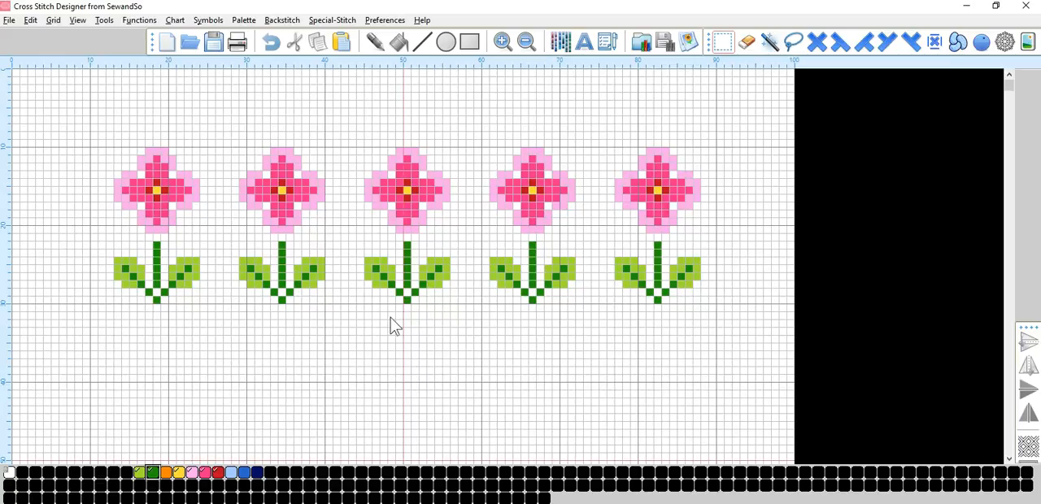
mouse_move(650, 260)
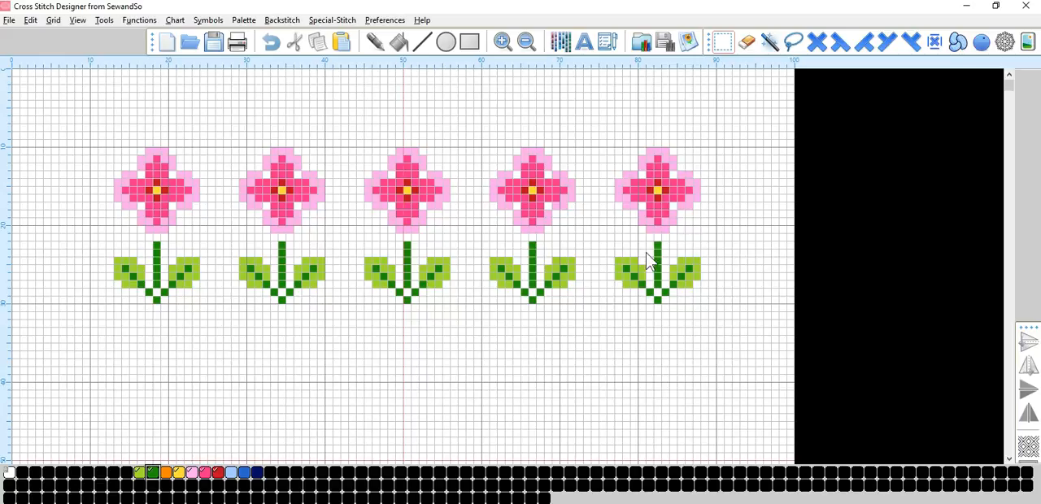
mouse_move(578, 314)
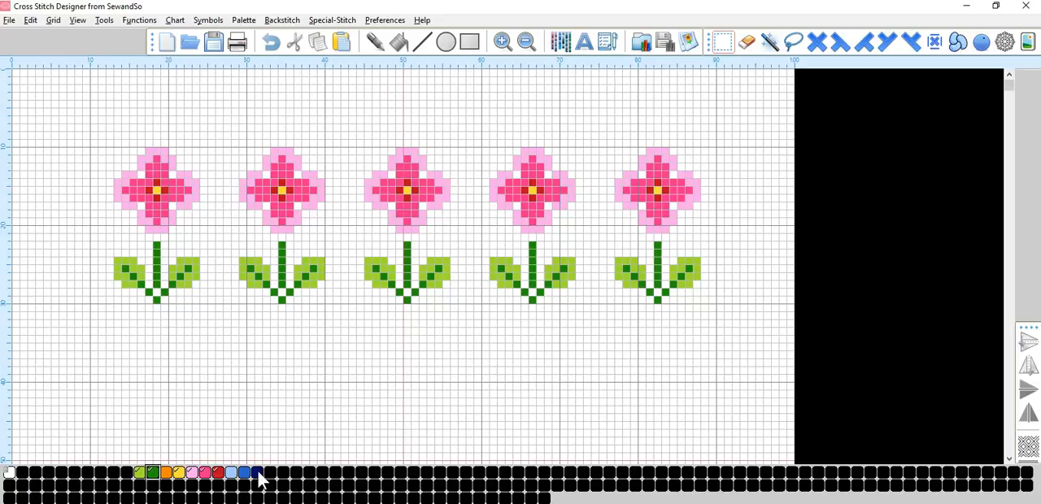
Pick the blue thread and attempt to flood fill the second flower's petals, triggering the zoom-level warning.
click(257, 472)
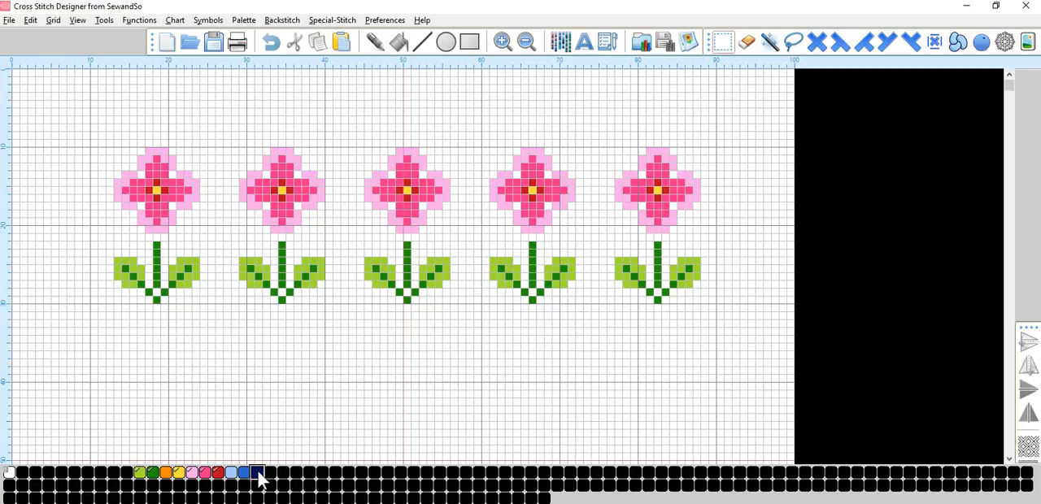
mouse_move(270, 449)
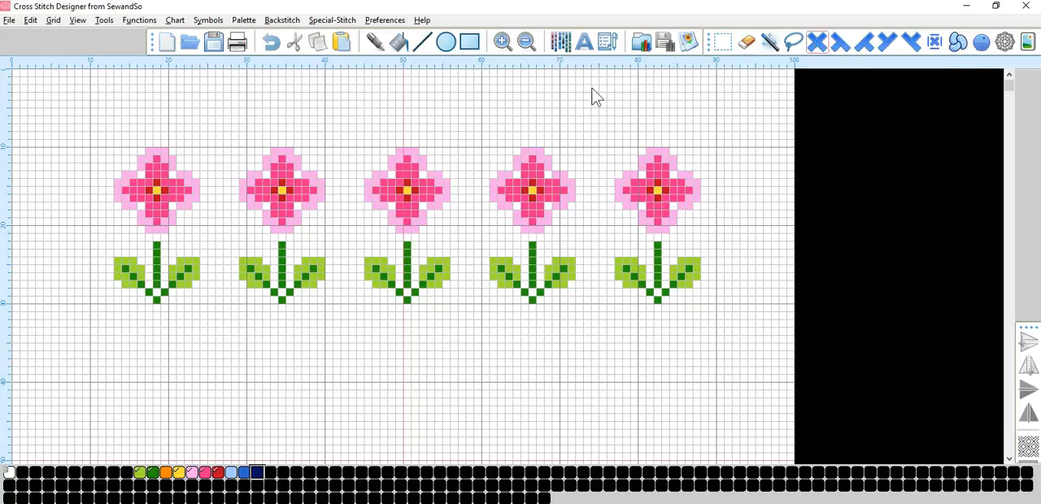
mouse_move(280, 202)
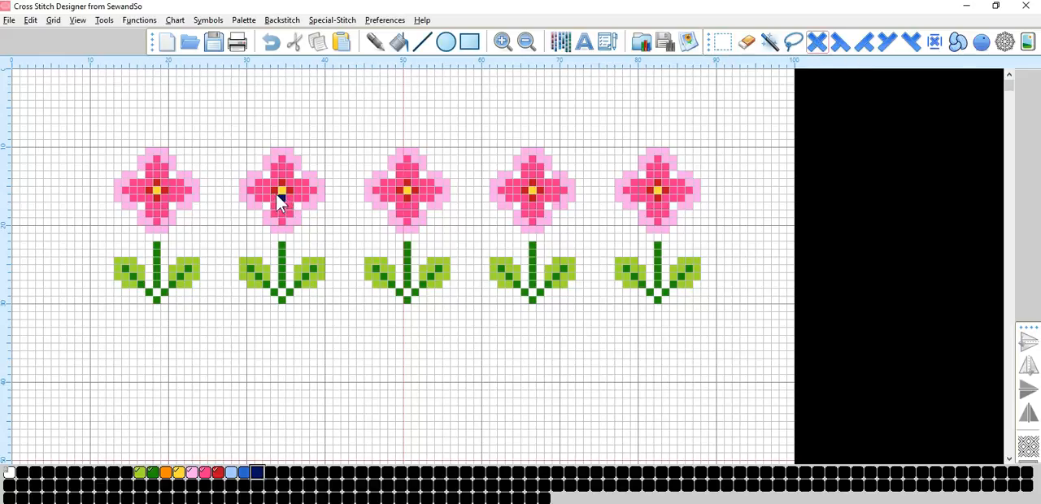
click(280, 187)
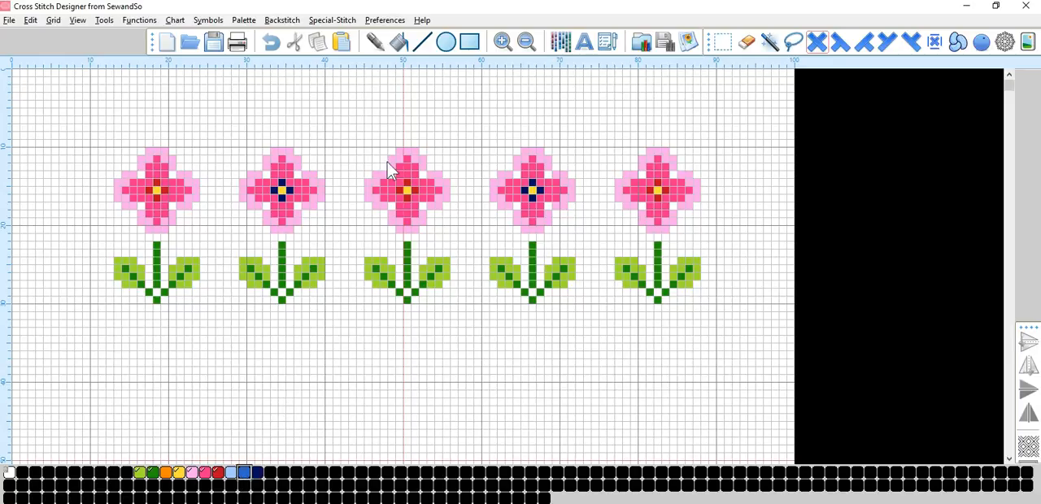
click(397, 42)
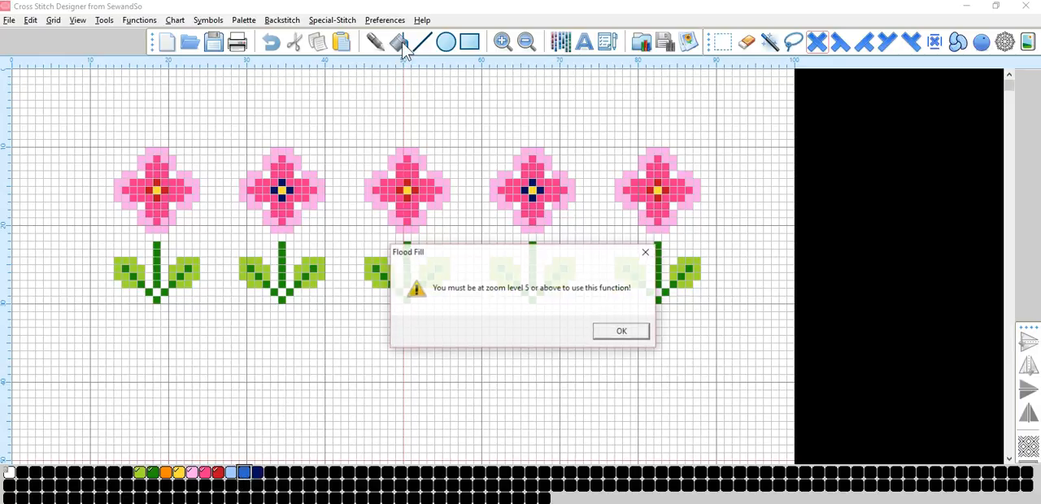
Dismiss the warning and flood fill the second and fourth flowers' petals blue.
click(621, 331)
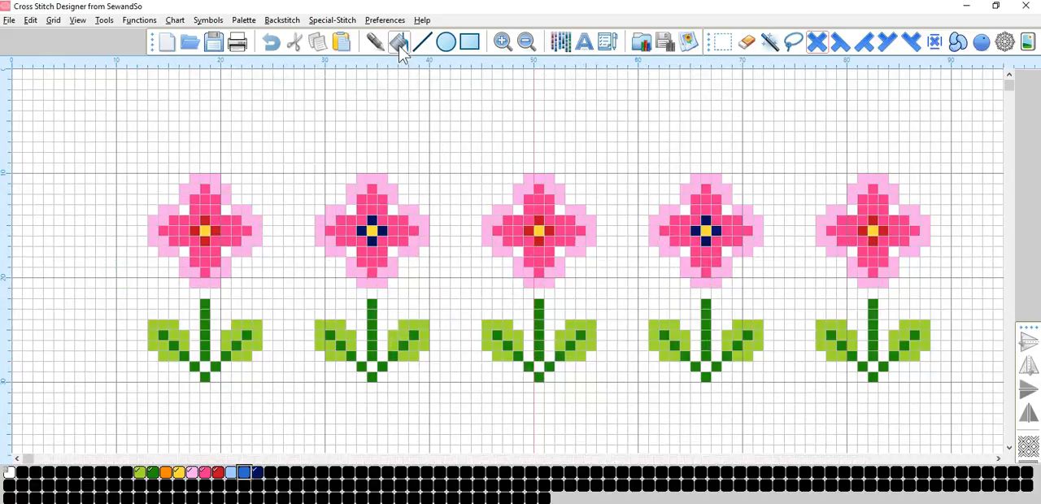
click(371, 231)
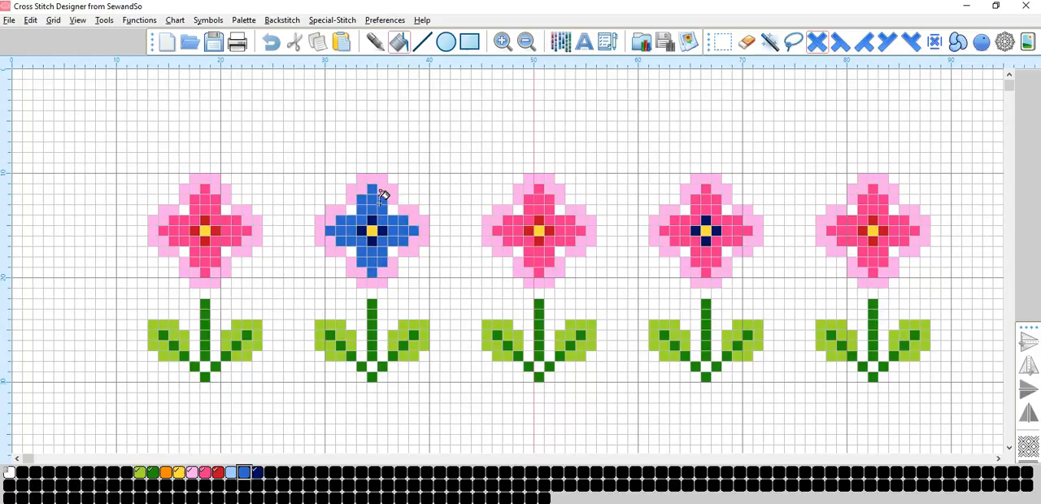
mouse_move(708, 197)
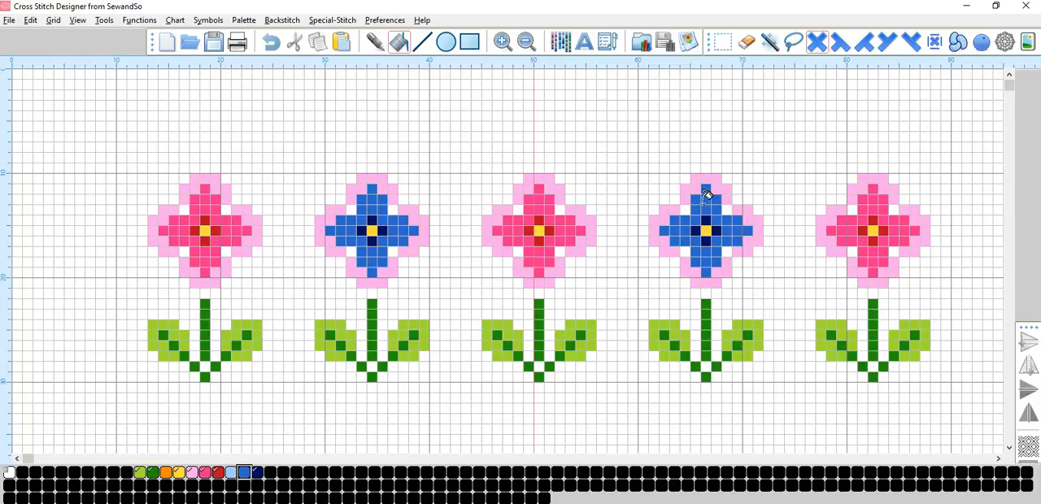
click(231, 472)
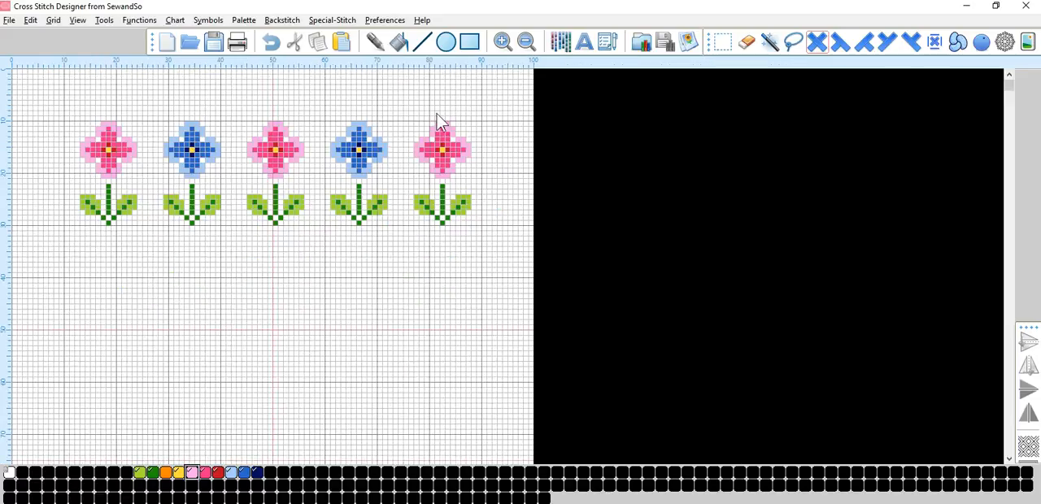
mouse_move(290, 228)
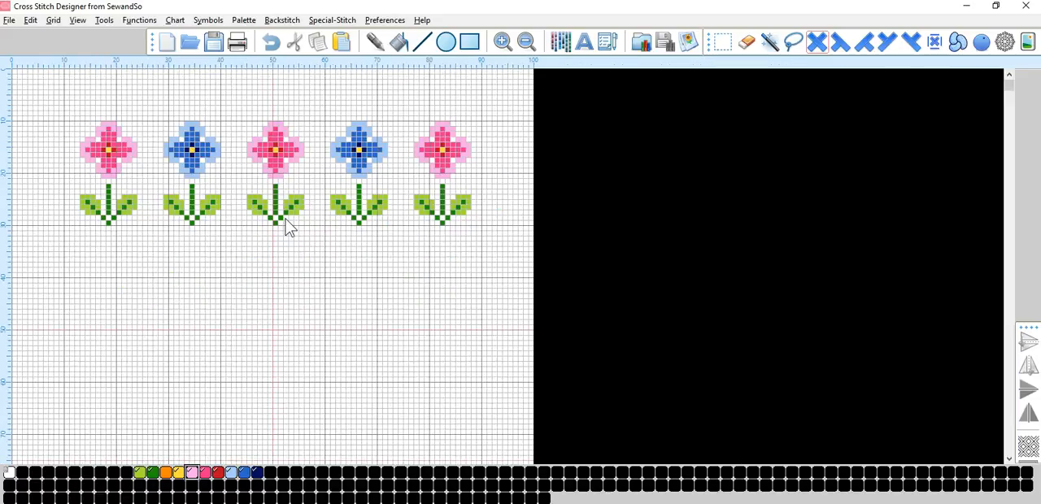
mouse_move(181, 32)
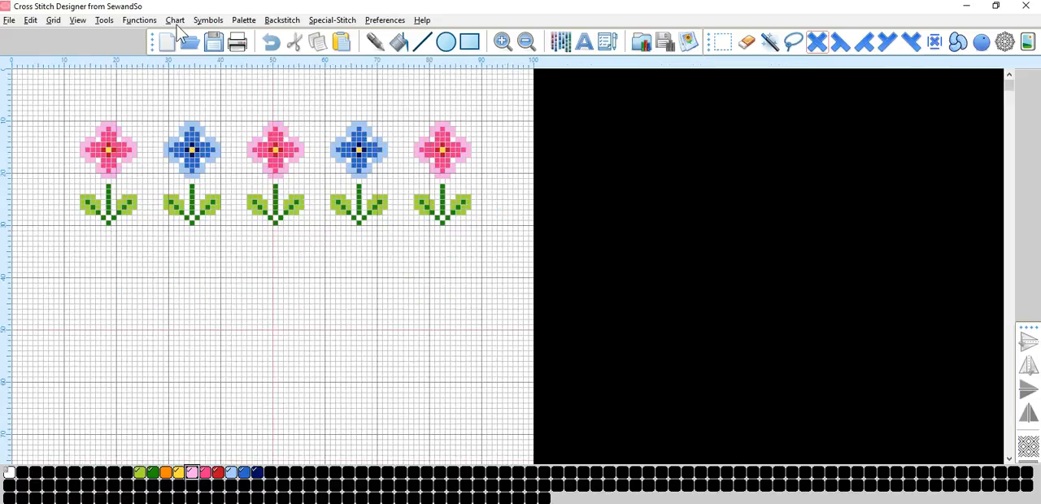
Resize the chart via Grid > Change Size to 200 stitches wide by 40 high.
click(174, 20)
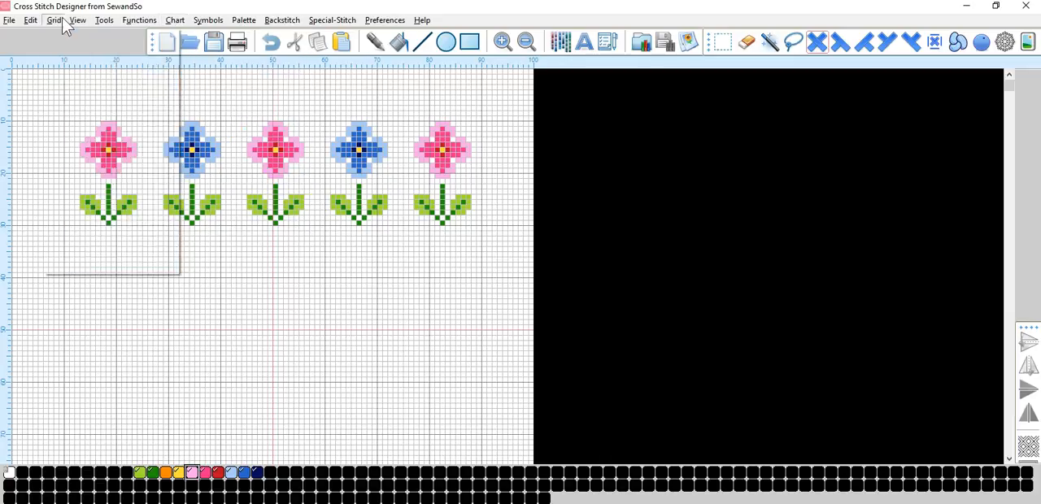
click(53, 19)
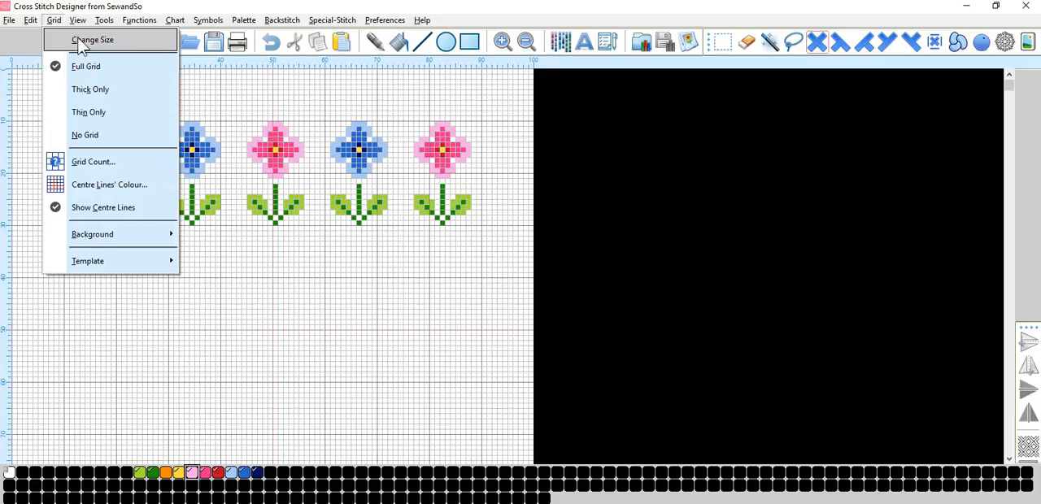
click(93, 39)
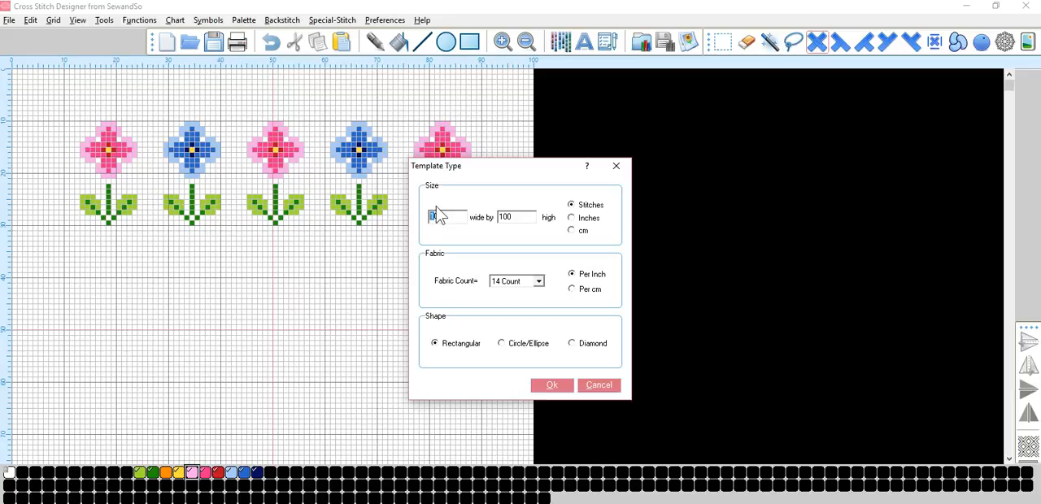
text(20)
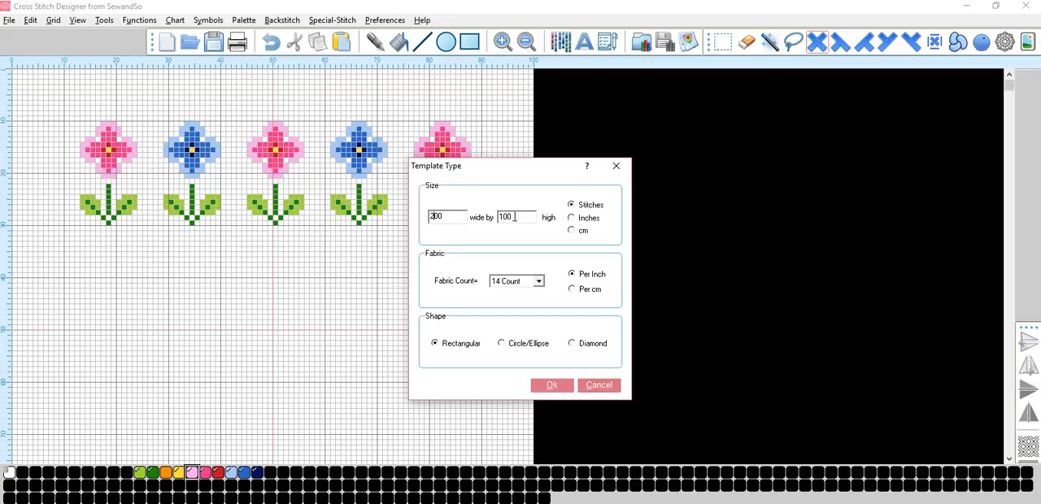
text(40)
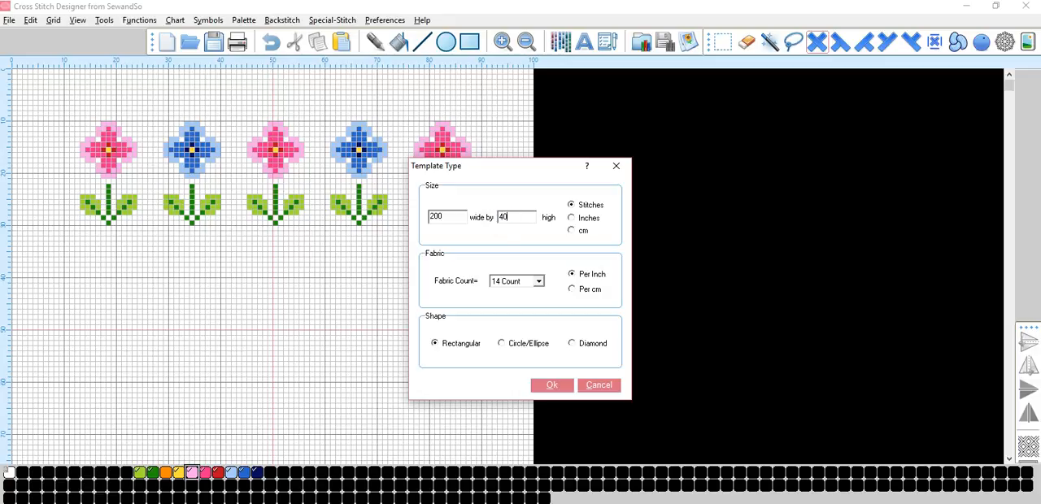
click(551, 384)
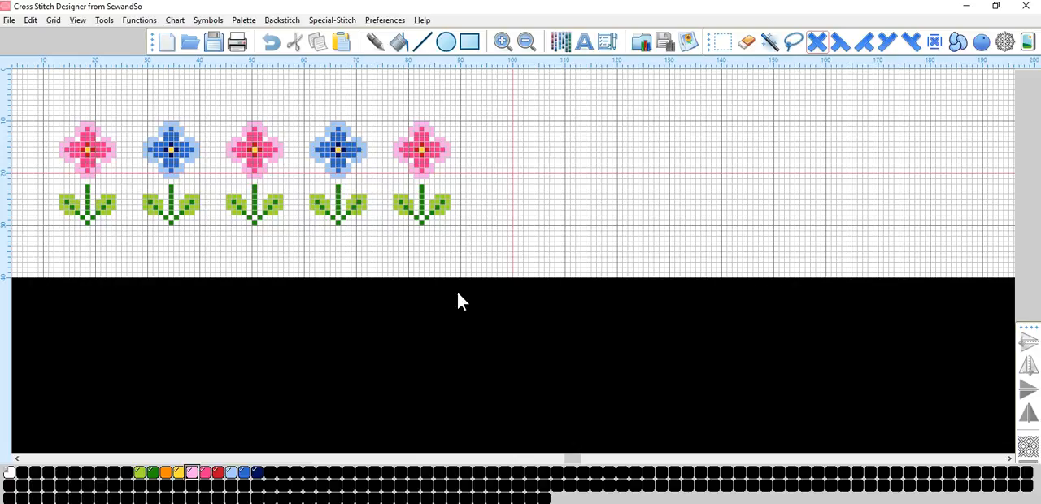
mouse_move(722, 156)
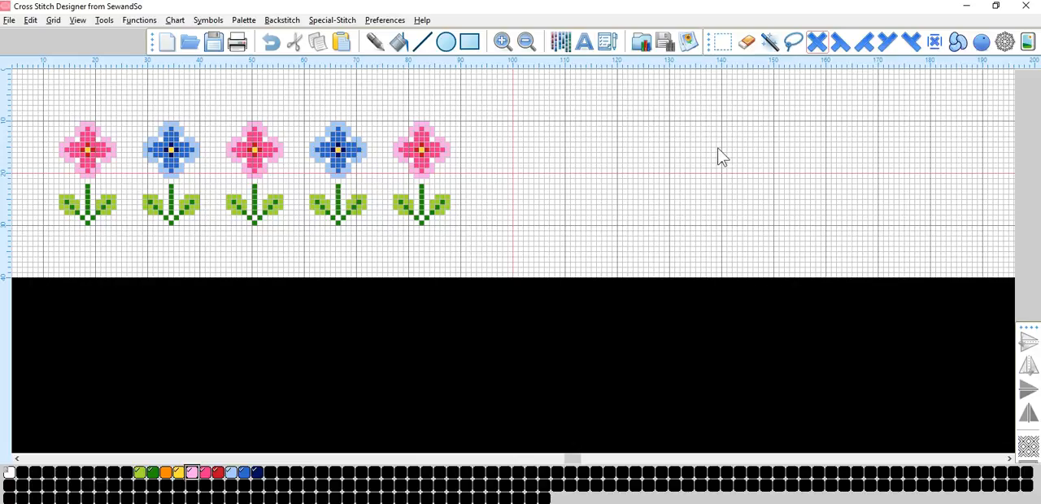
mouse_move(720, 42)
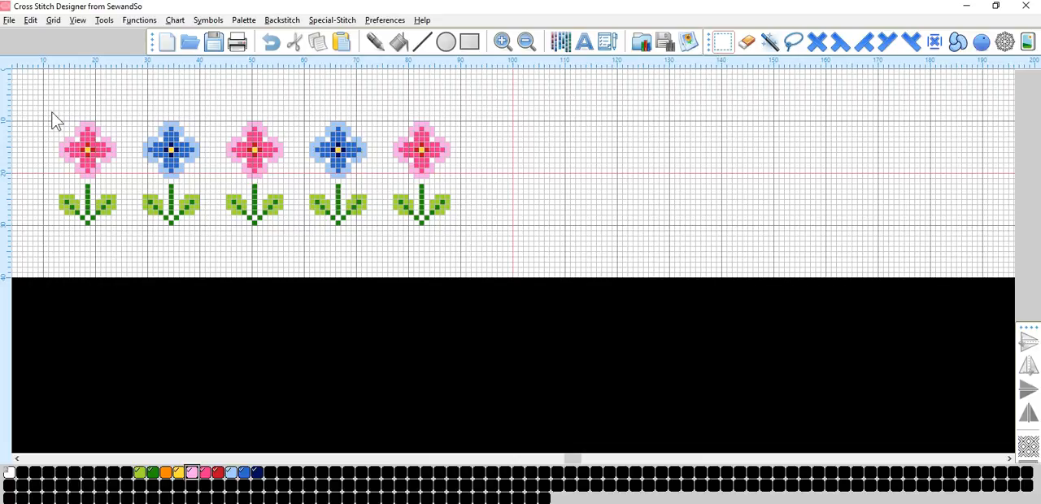
mouse_move(306, 254)
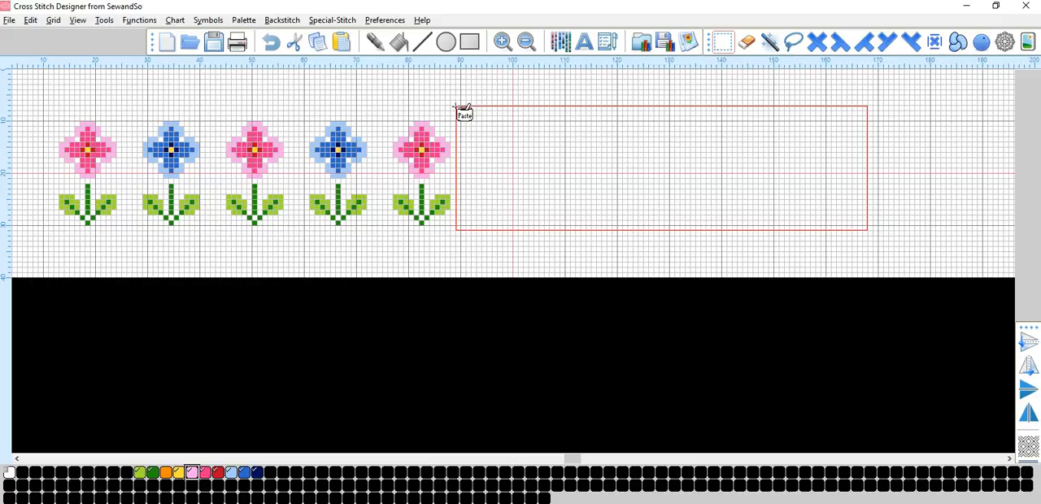
Paste four more flower copies right of the row and drag them into even spacing, making nine flowers.
click(466, 111)
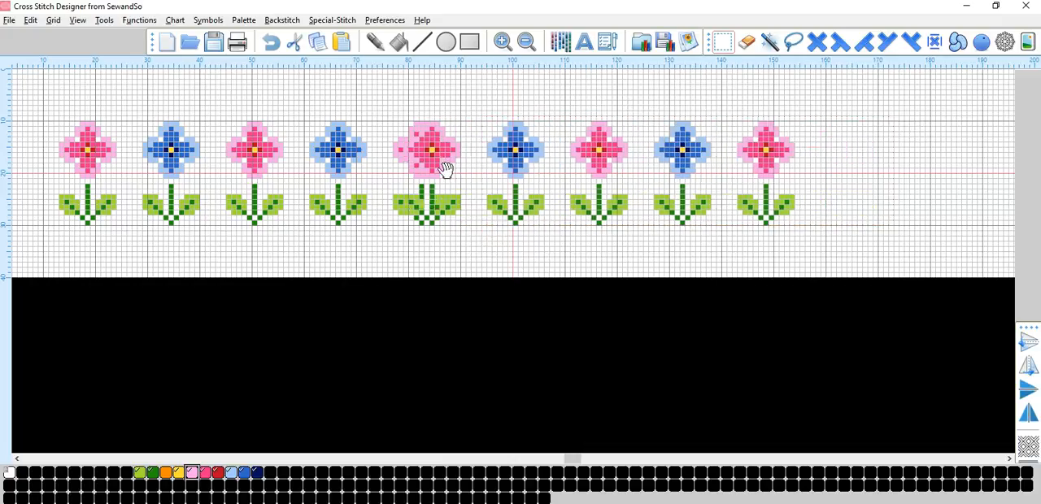
drag(393, 117, 805, 225)
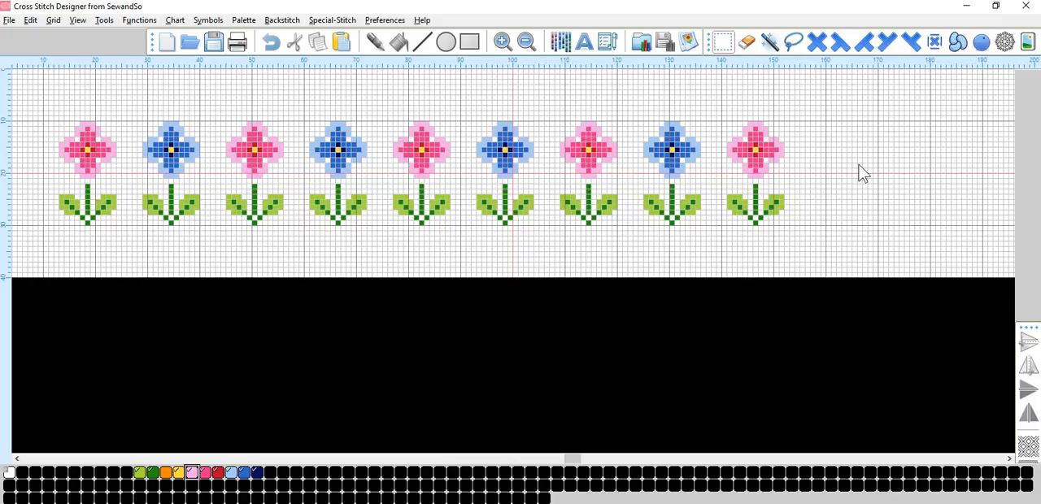
mouse_move(794, 157)
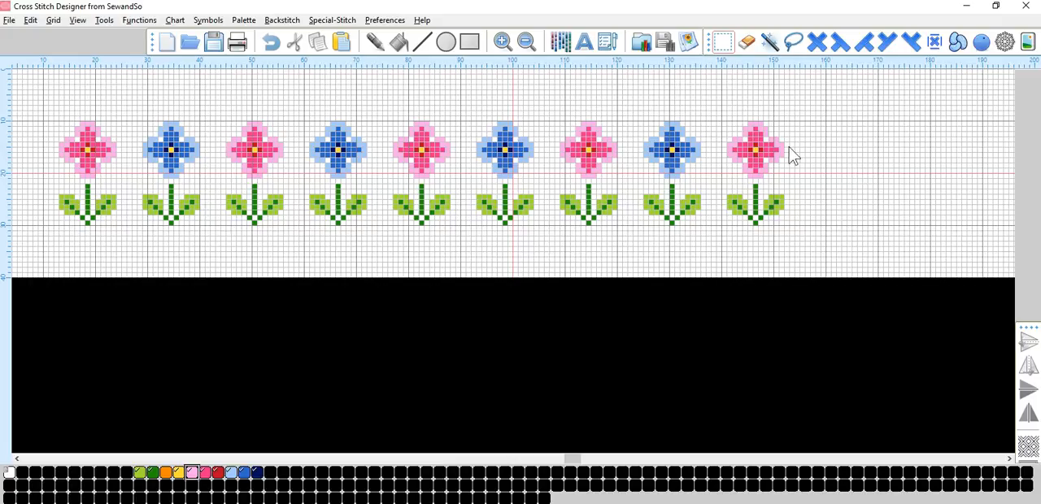
mouse_move(381, 99)
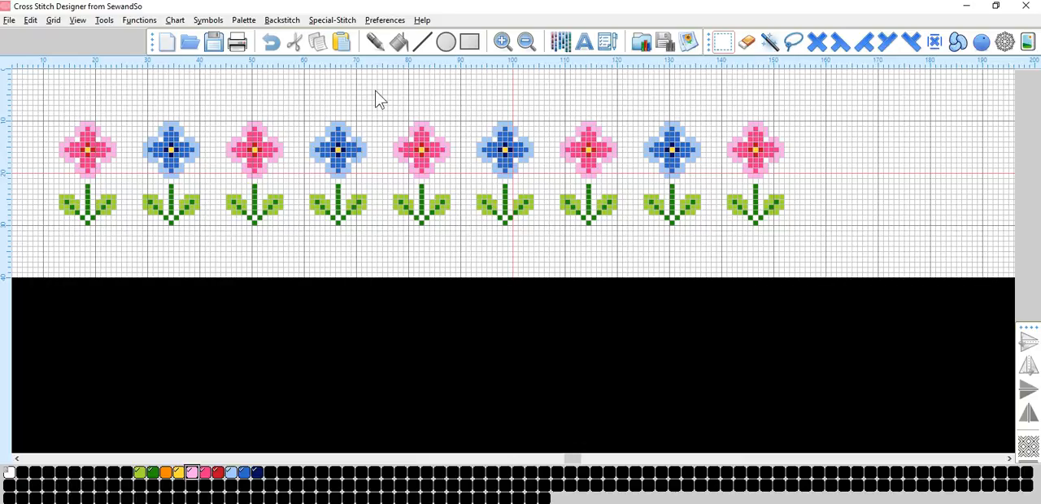
Save the chart as a pattern file named Flower border 1.
click(10, 20)
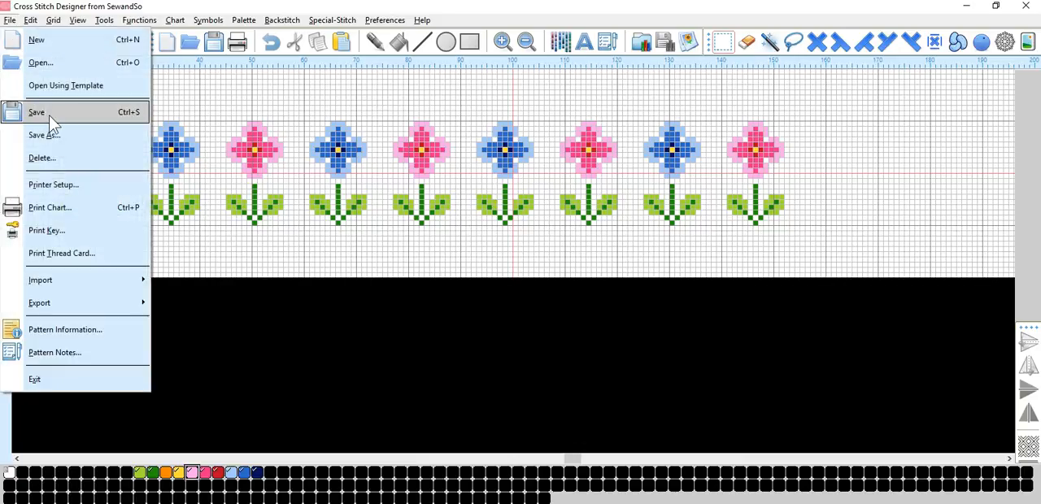
click(44, 135)
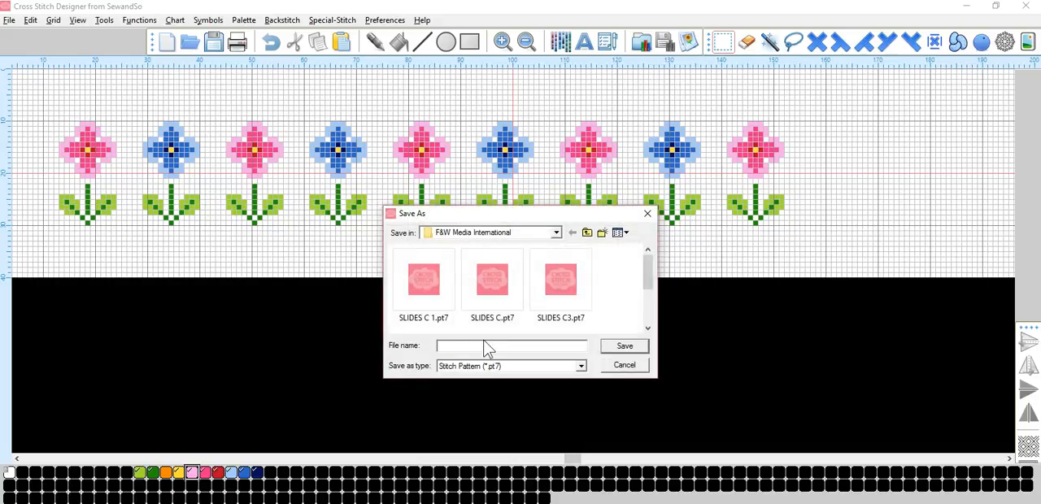
text(Flower)
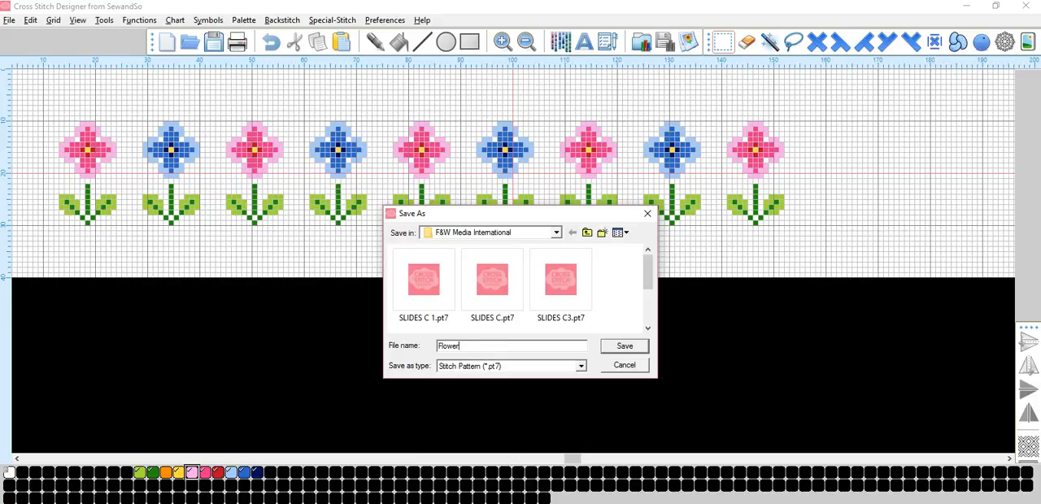
text(border 1)
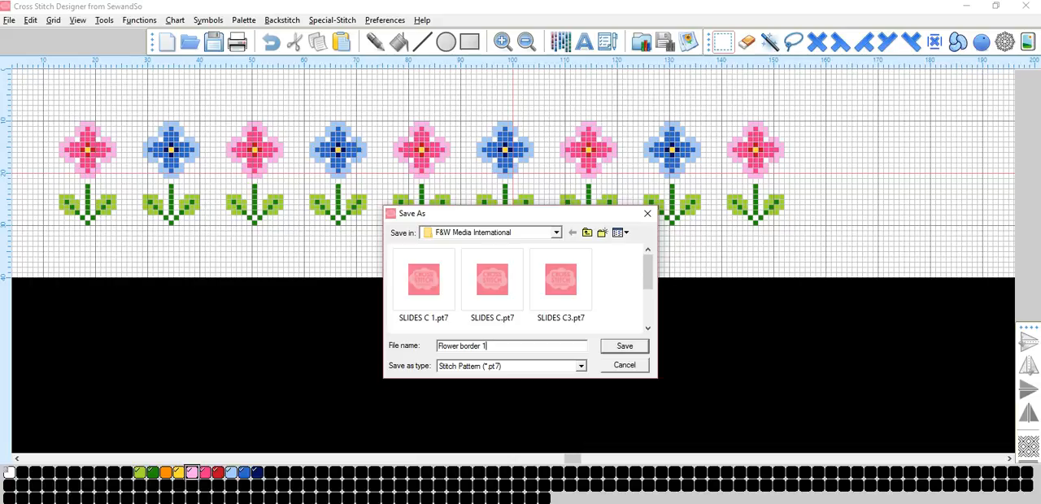
click(625, 345)
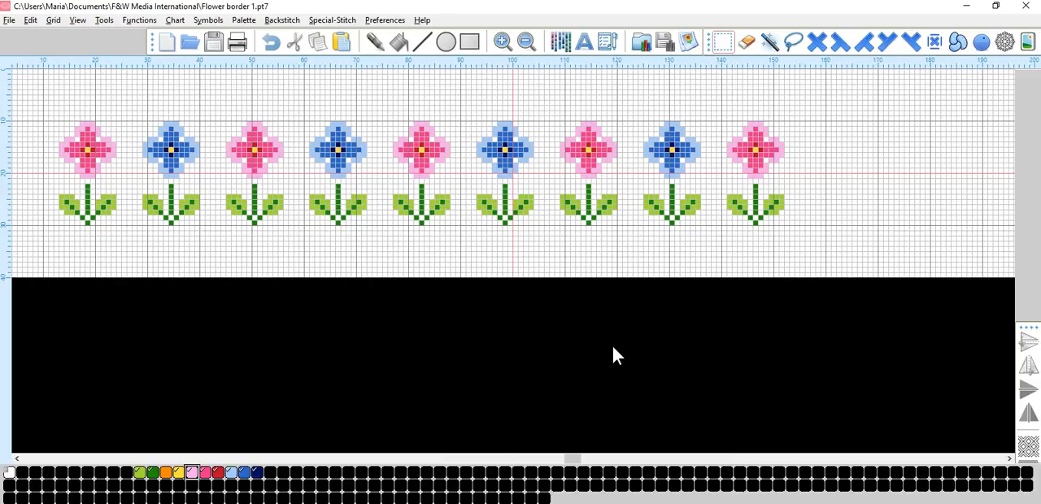
mouse_move(870, 419)
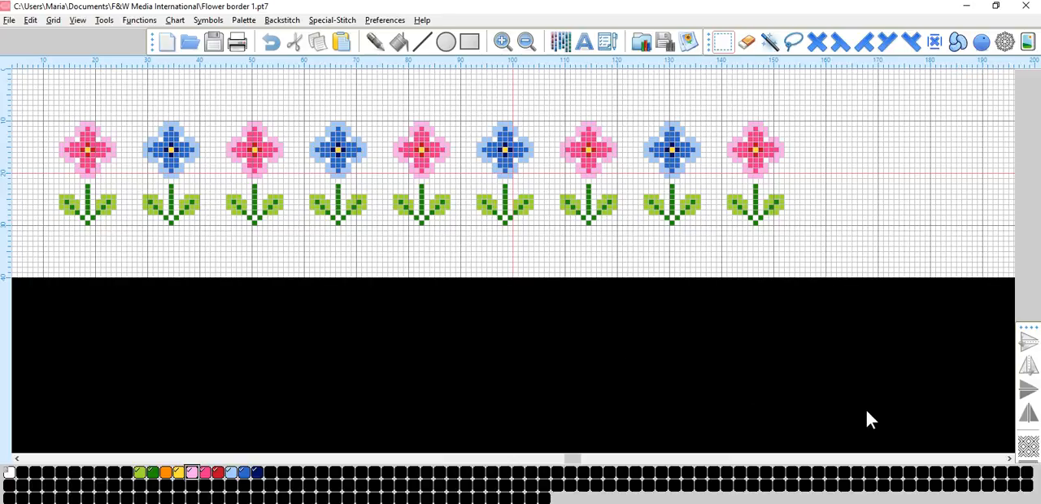